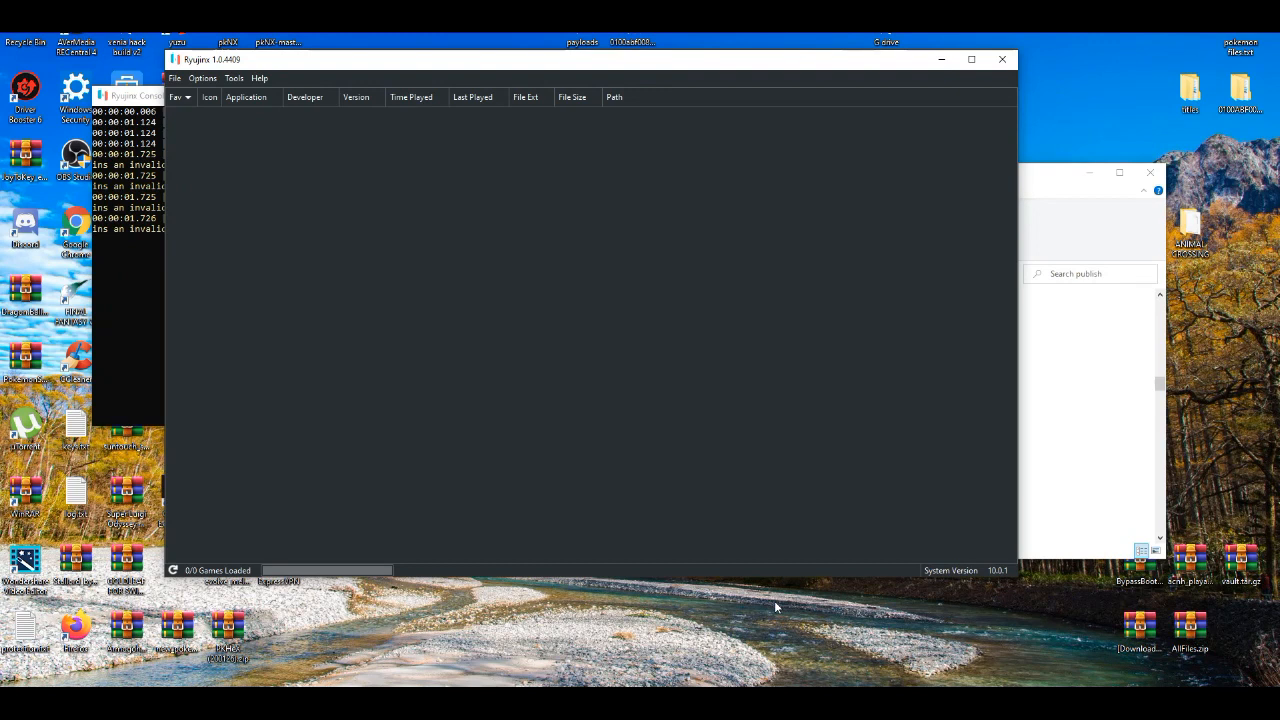
mouse_move(692, 233)
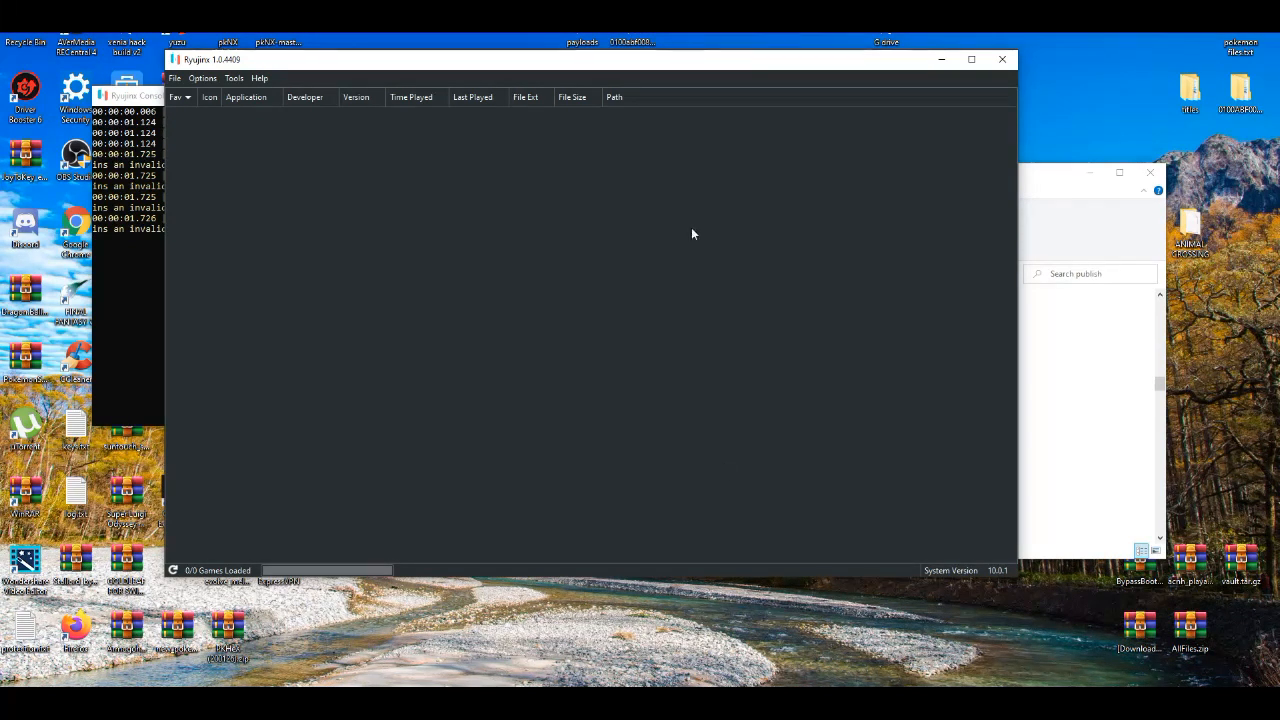
Open Ryujinx's Options > Settings window on the General tab with Core, Logging and Hacks.
left_click(202, 78)
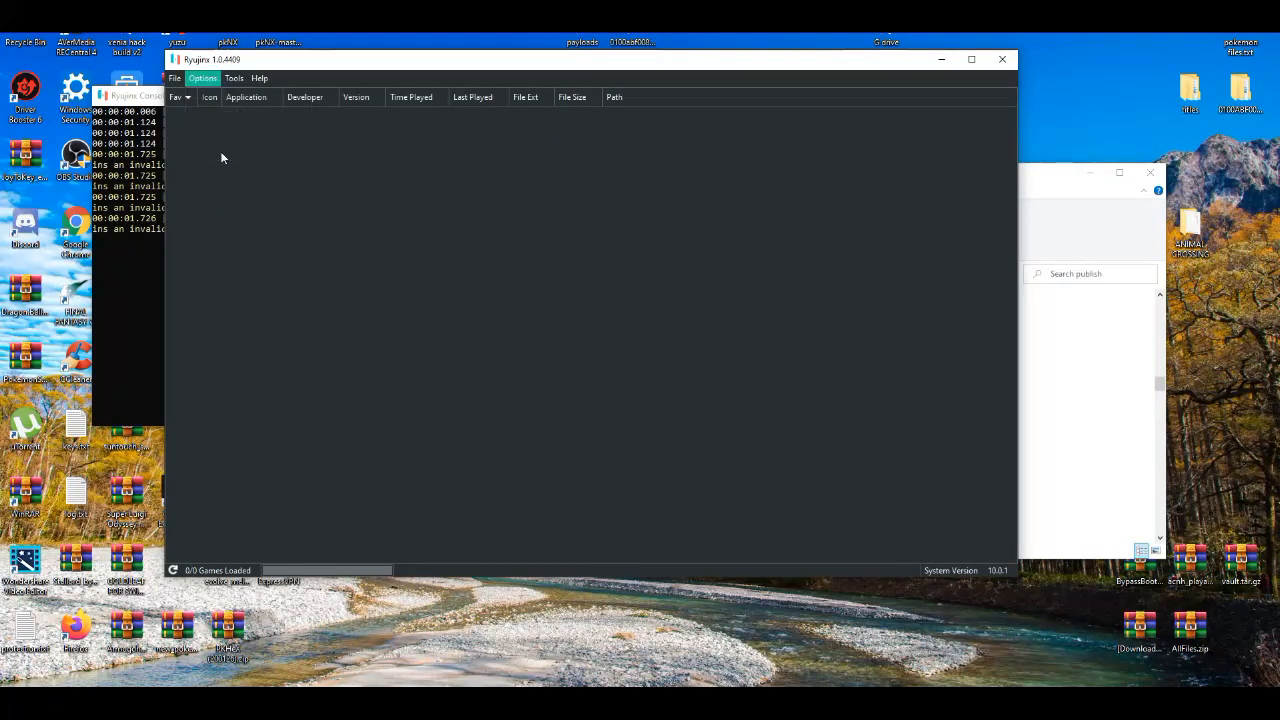
left_click(202, 78)
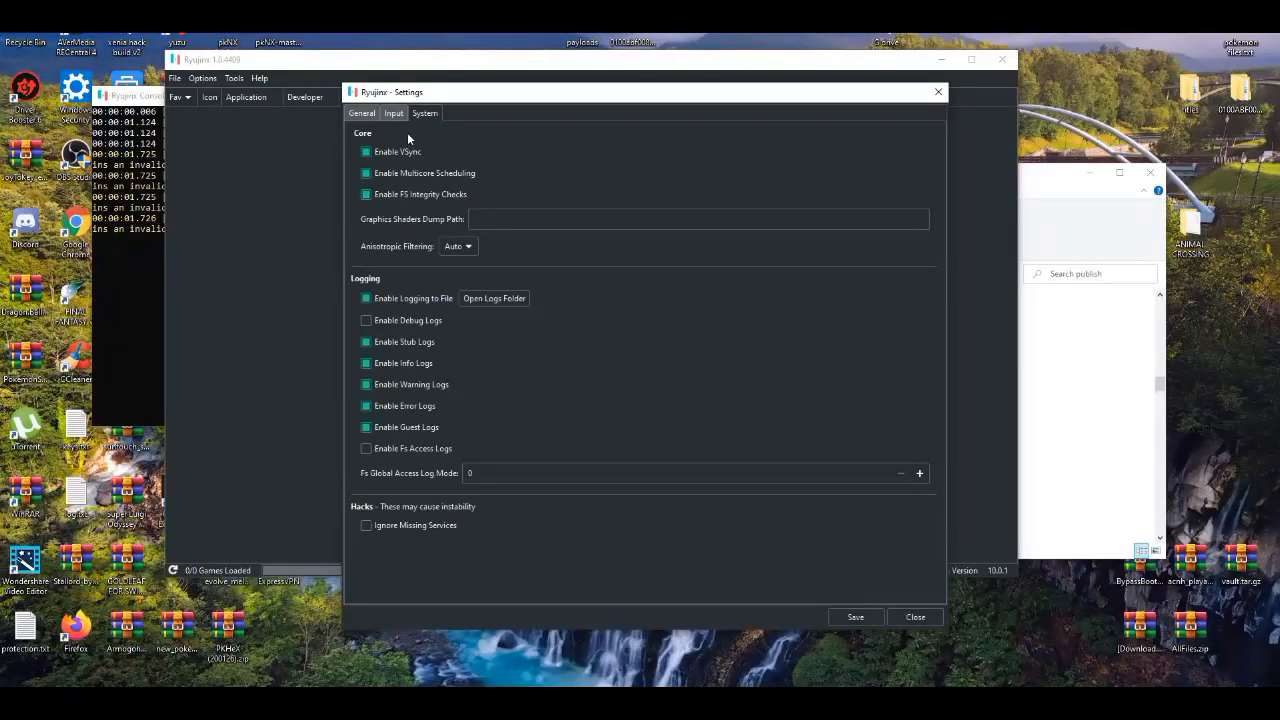
mouse_move(401, 224)
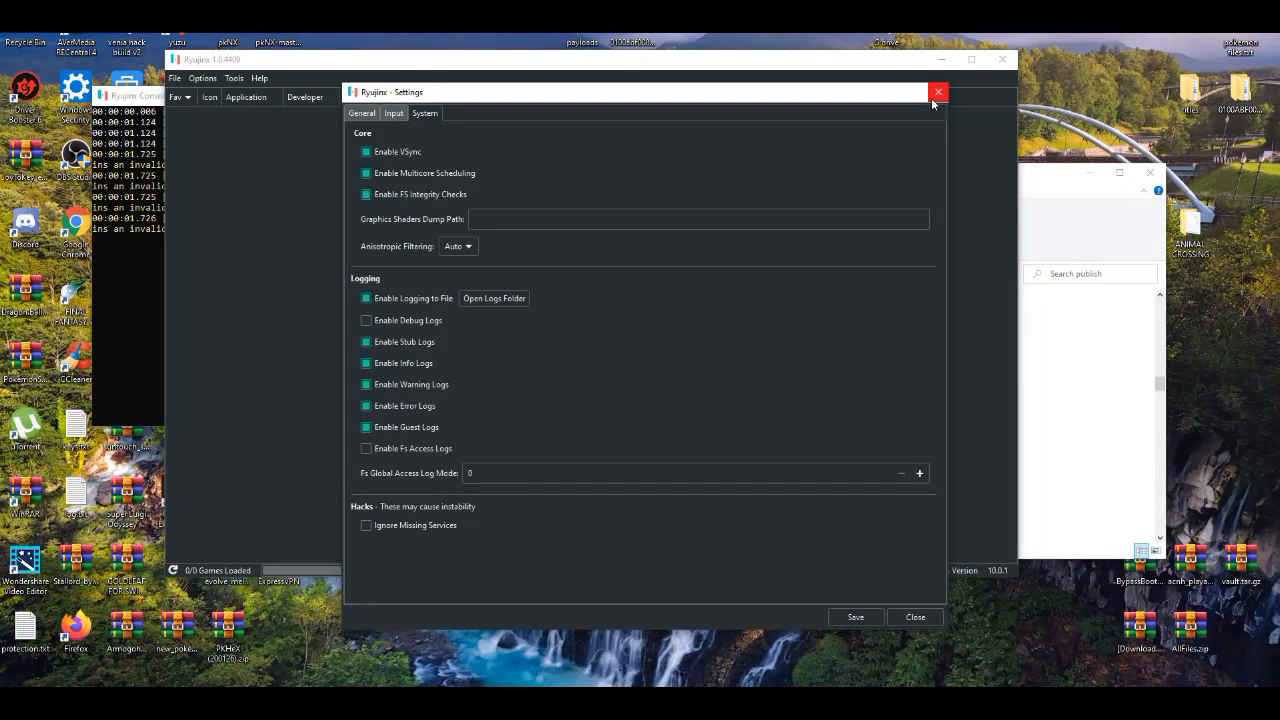
Close the Ryujinx Settings window and launch NVIDIA Control Panel from the desktop.
left_click(938, 92)
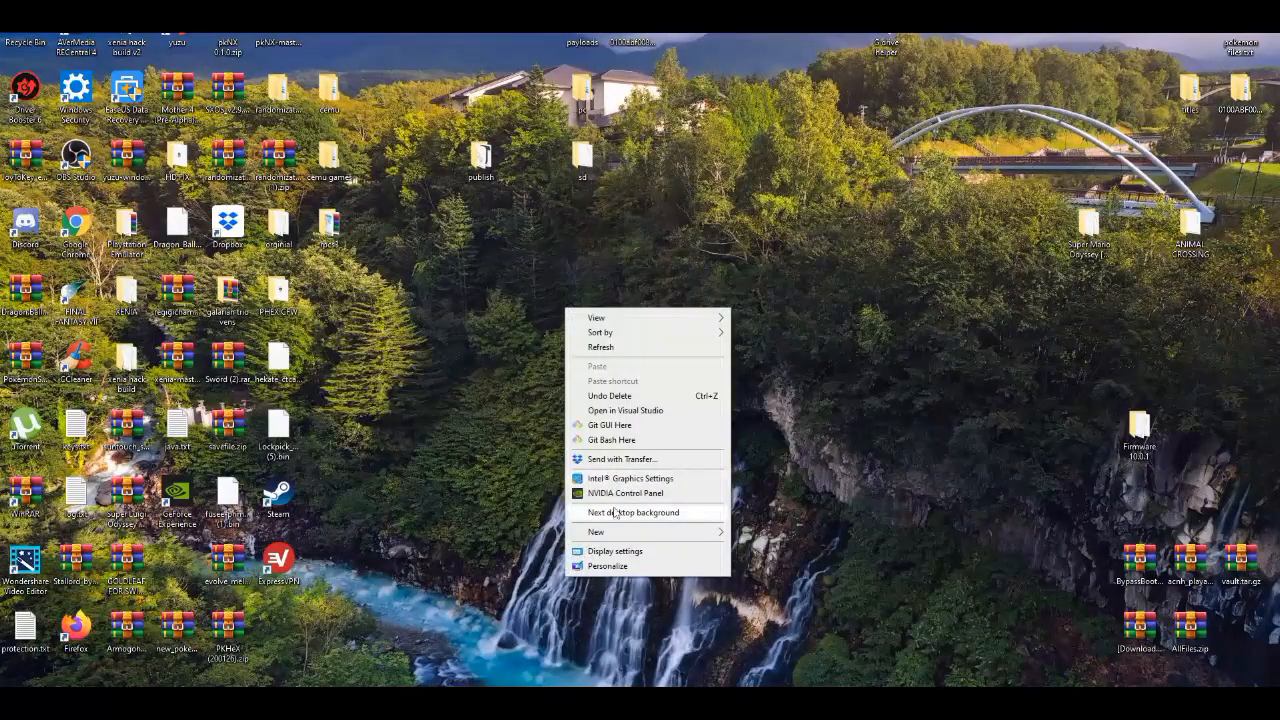
left_click(635, 512)
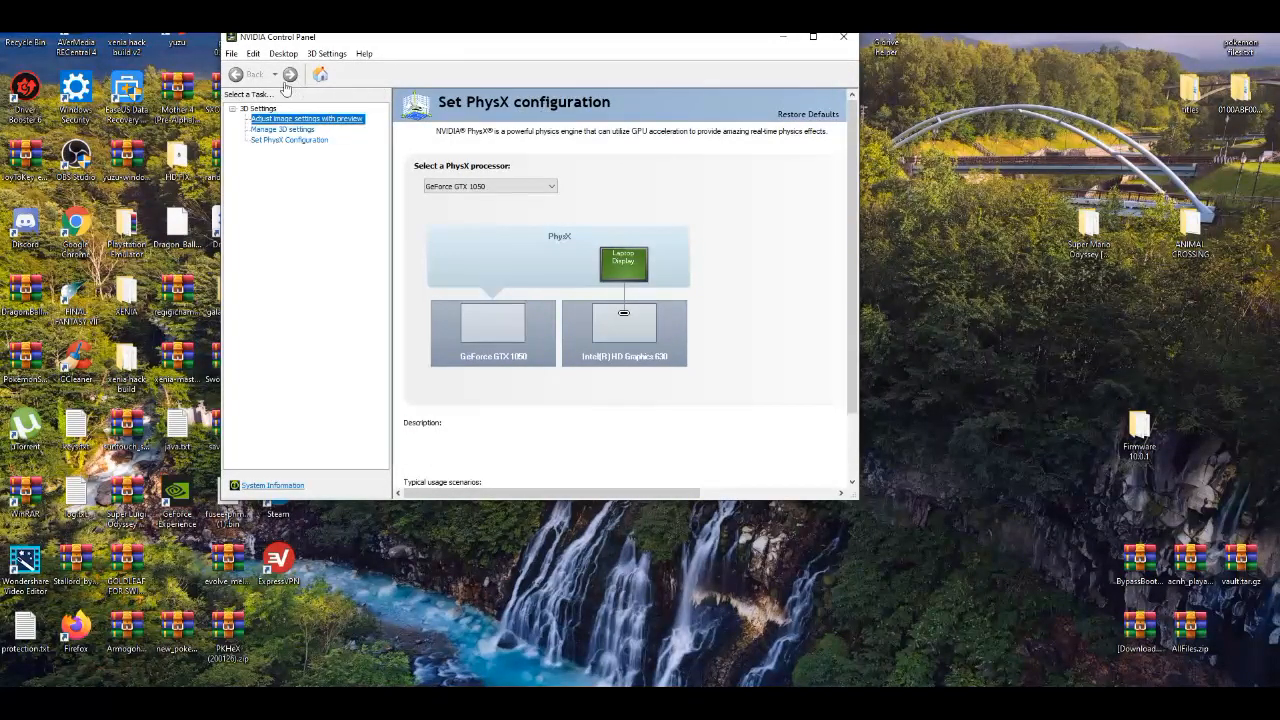
On Adjust Image Settings with Preview, select 'Use the advanced 3D image settings'.
left_click(306, 118)
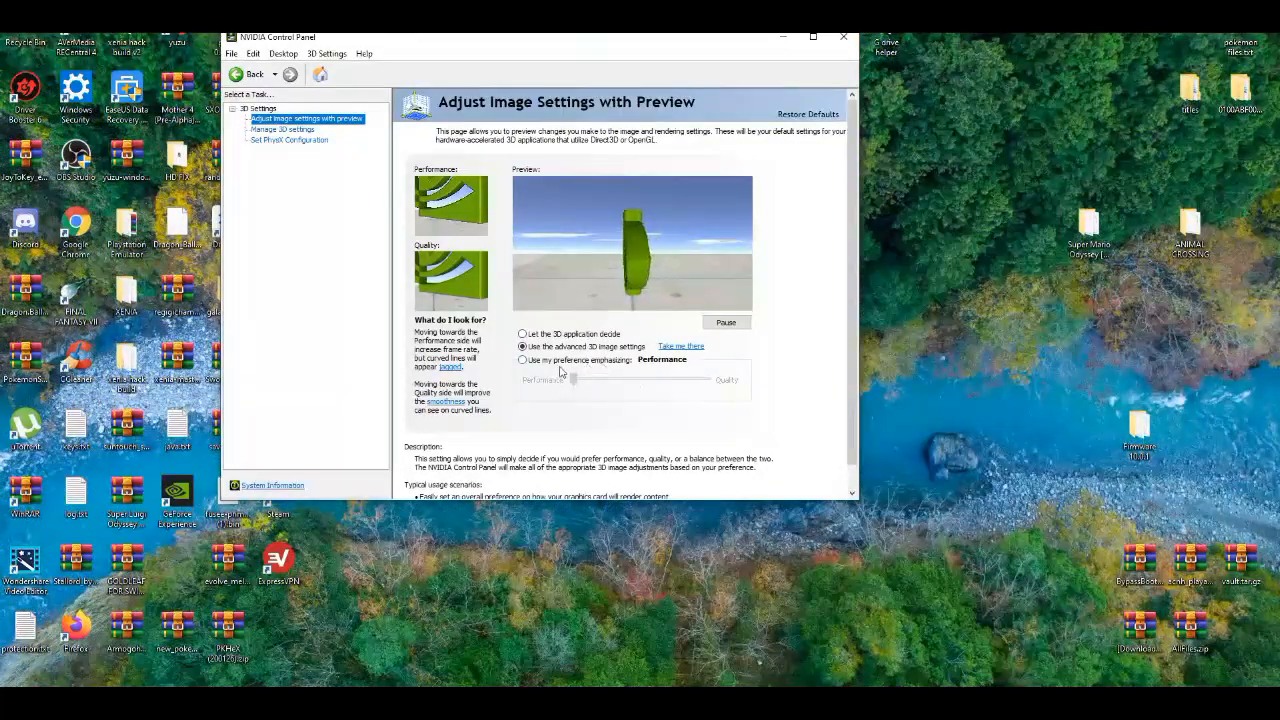
left_click(522, 359)
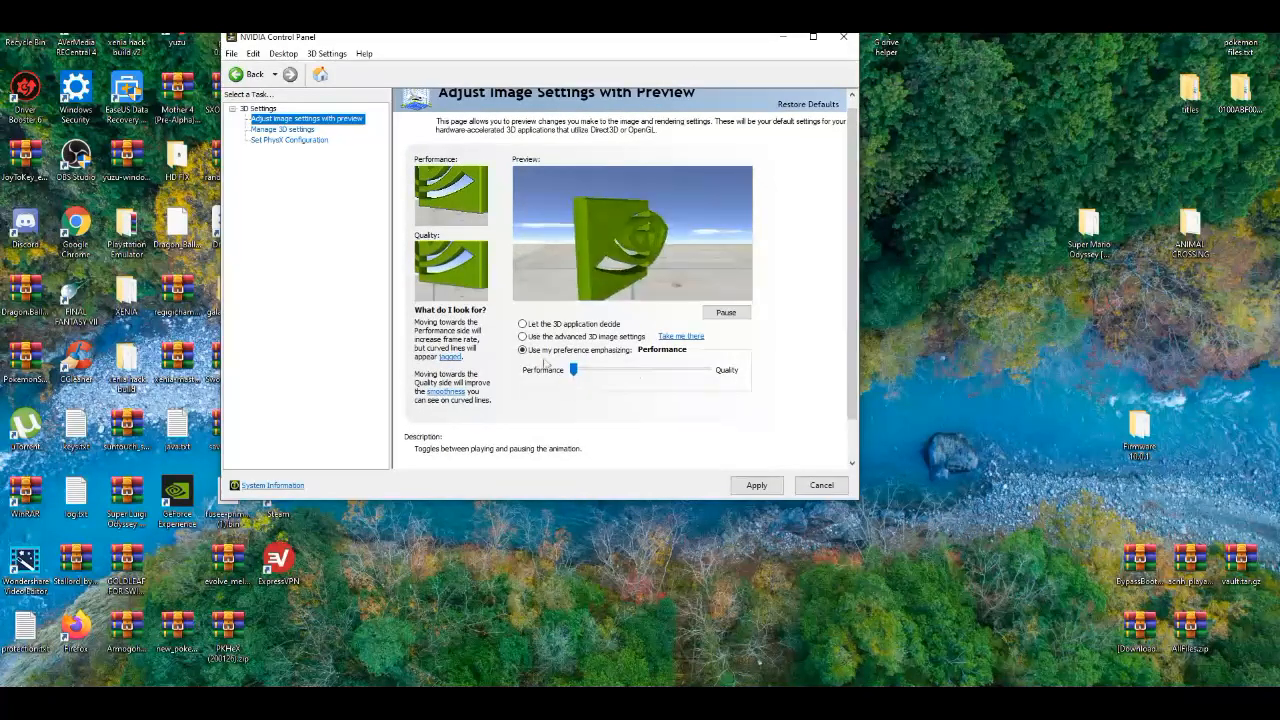
left_click(522, 336)
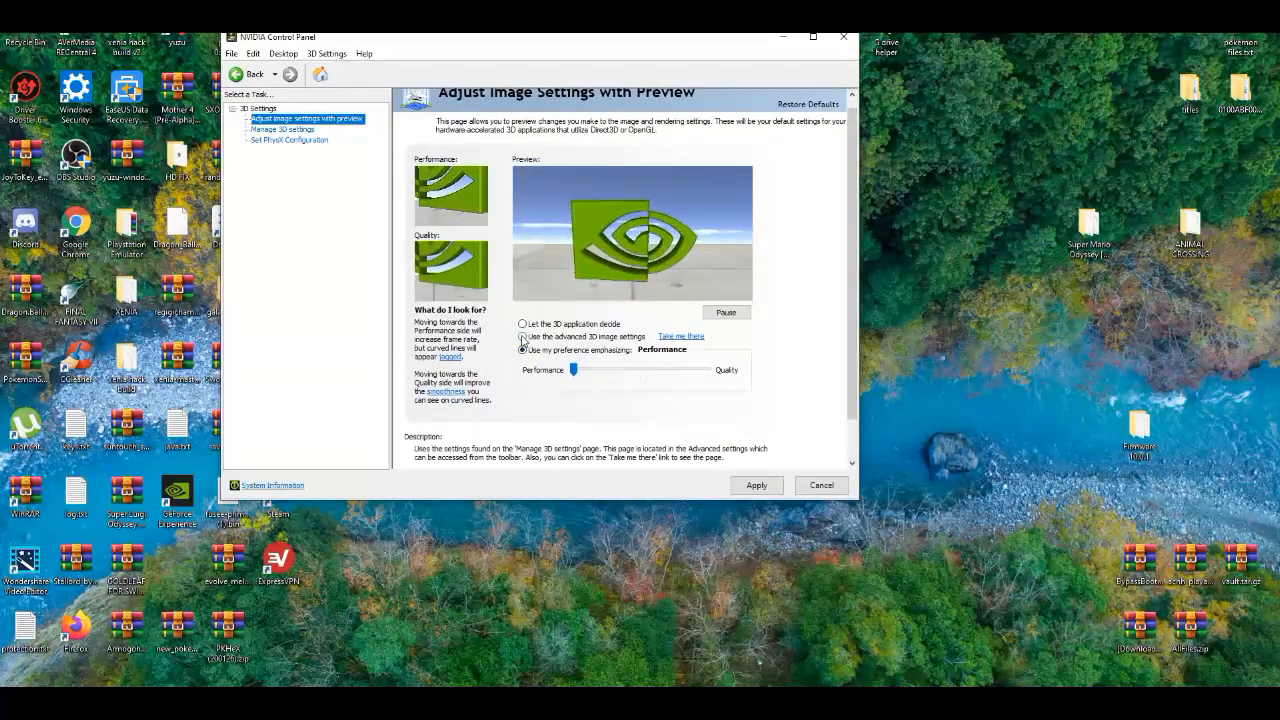
left_click(521, 337)
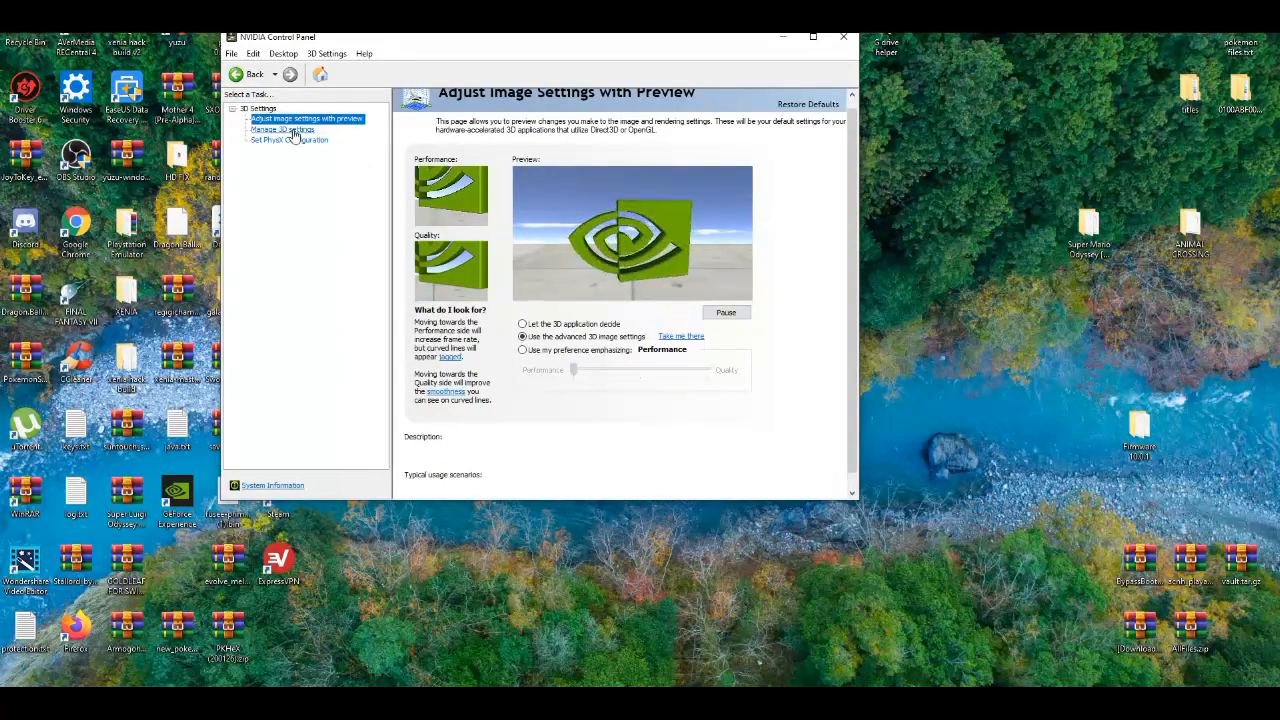
In Manage 3D Settings, set Preferred graphics processor to High-performance NVIDIA processor.
left_click(283, 129)
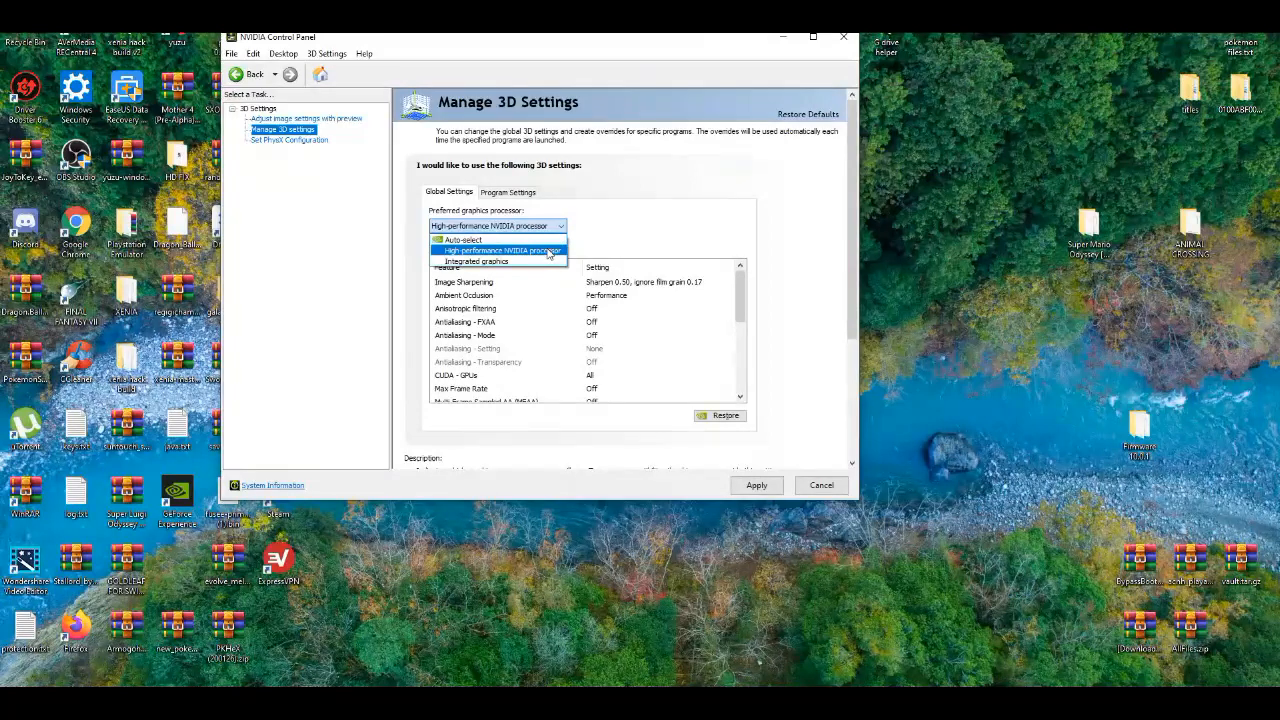
left_click(500, 250)
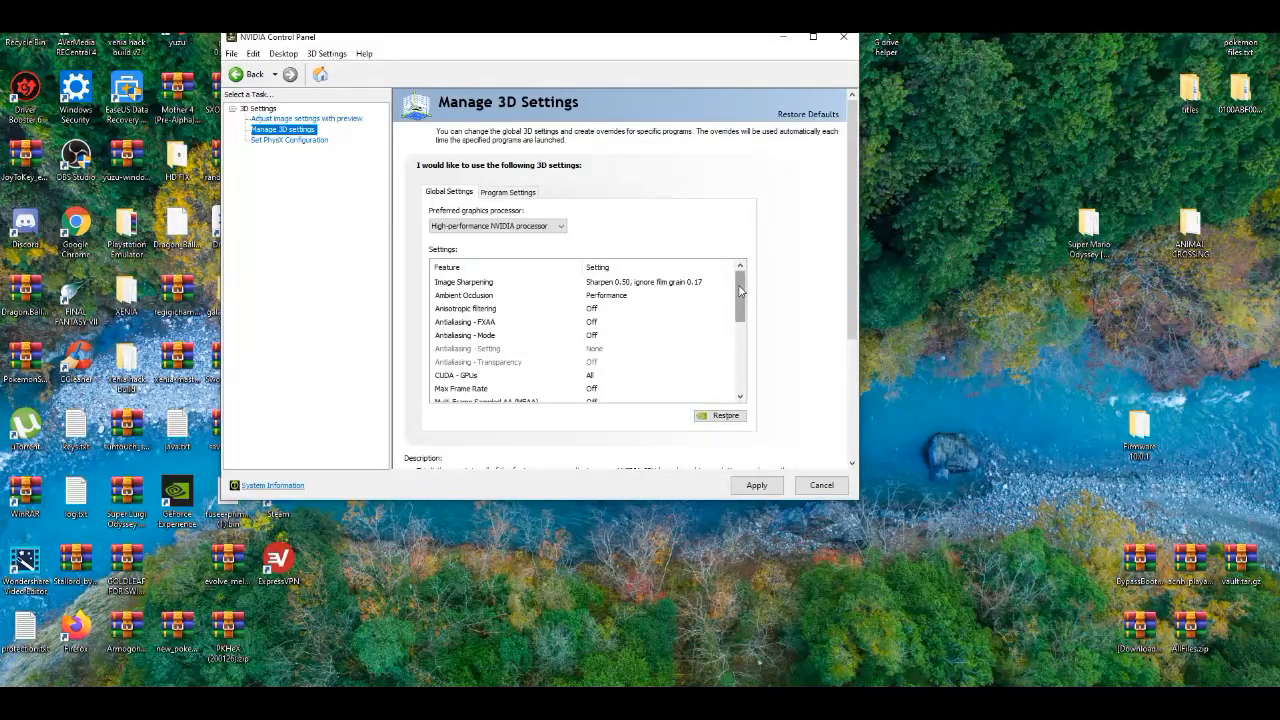
scroll("down", 3)
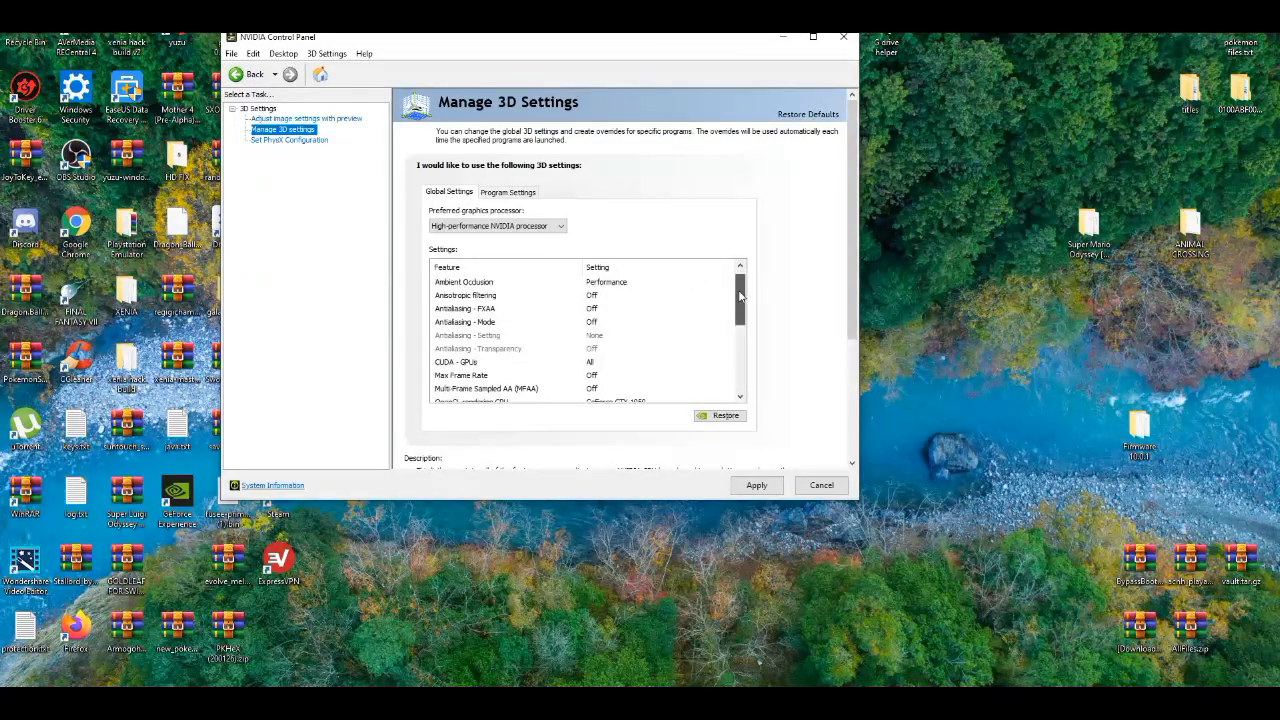
scroll("down", 3)
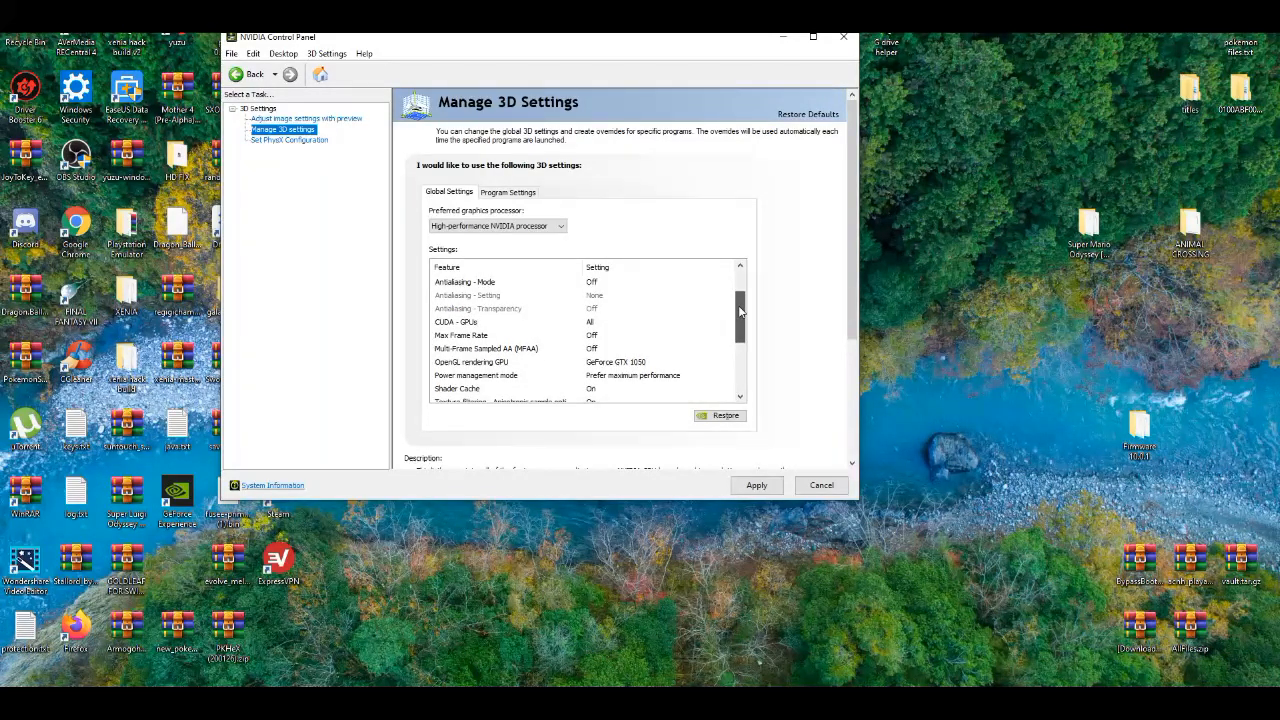
scroll("down", 3)
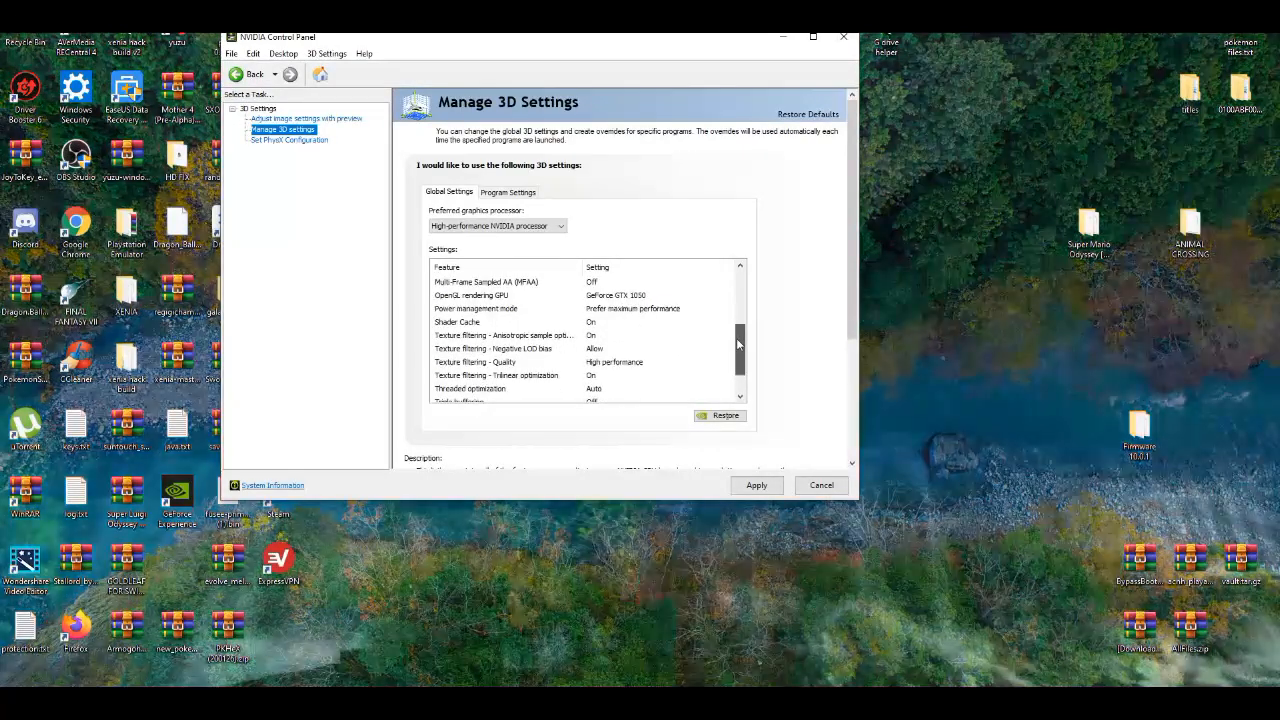
scroll("down", 3)
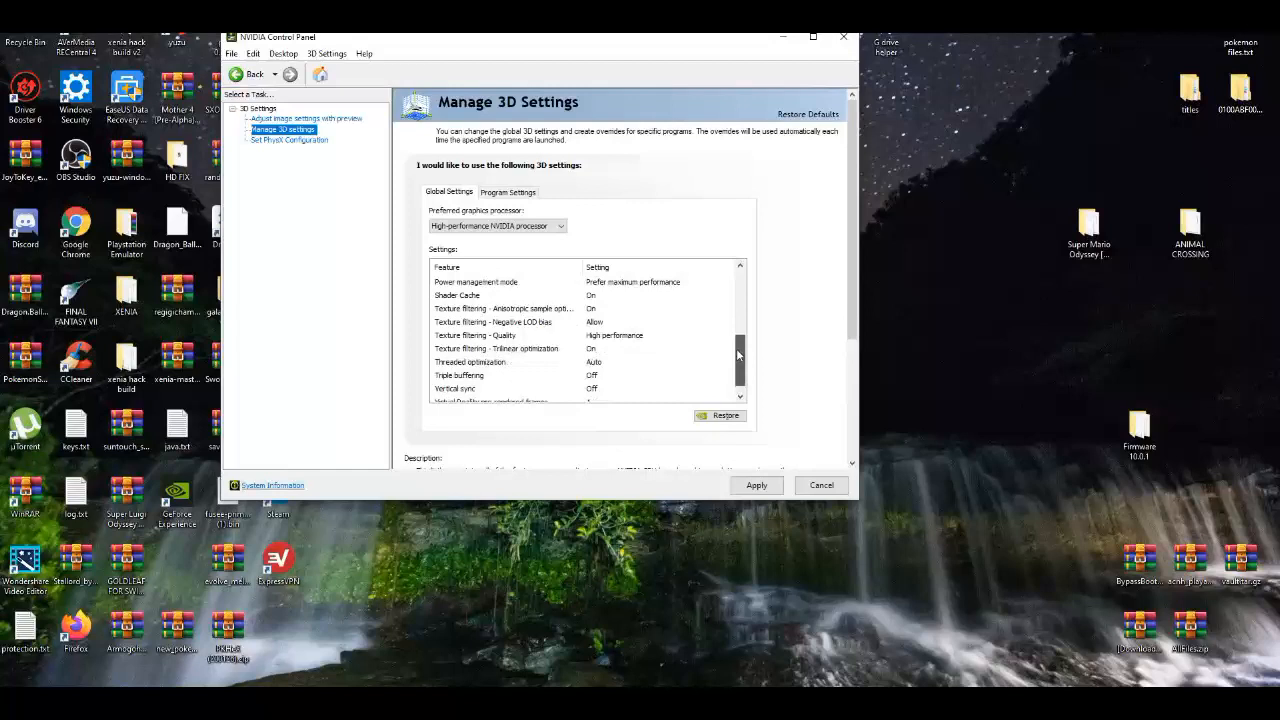
scroll("down", 3)
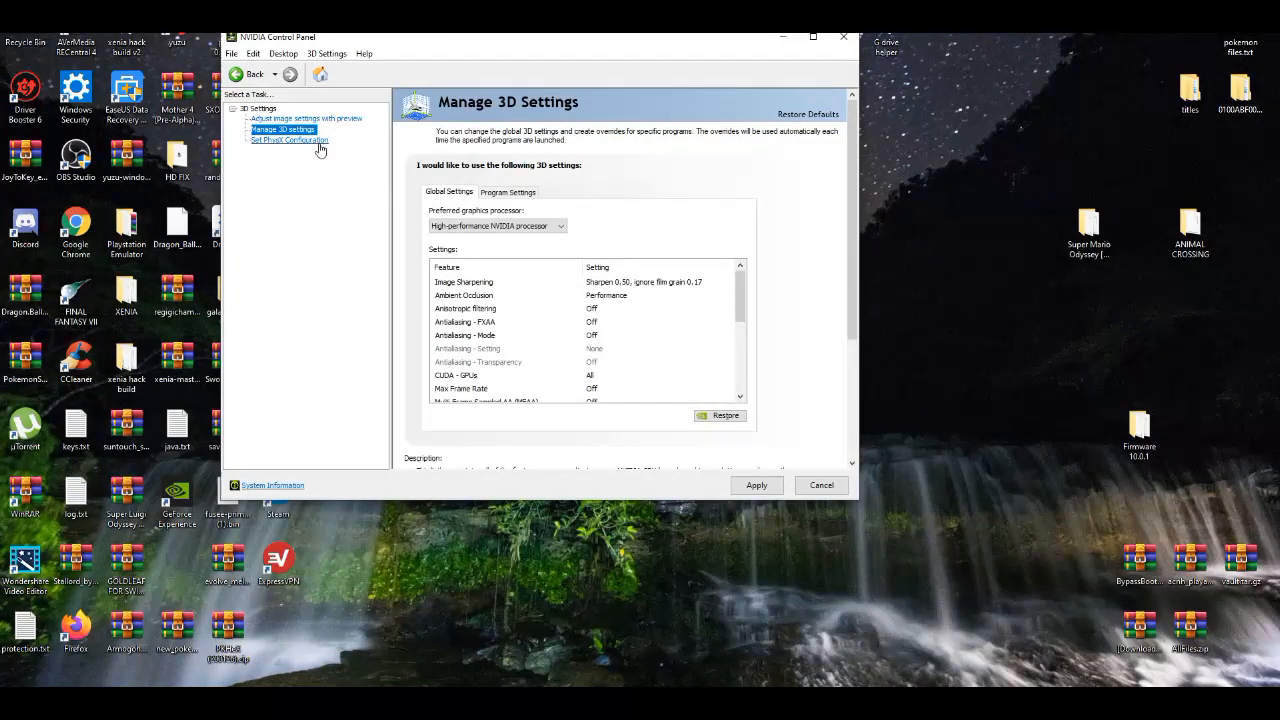
Confirm Yes on the Apply Changes prompt, then return to Manage 3D Settings.
left_click(289, 140)
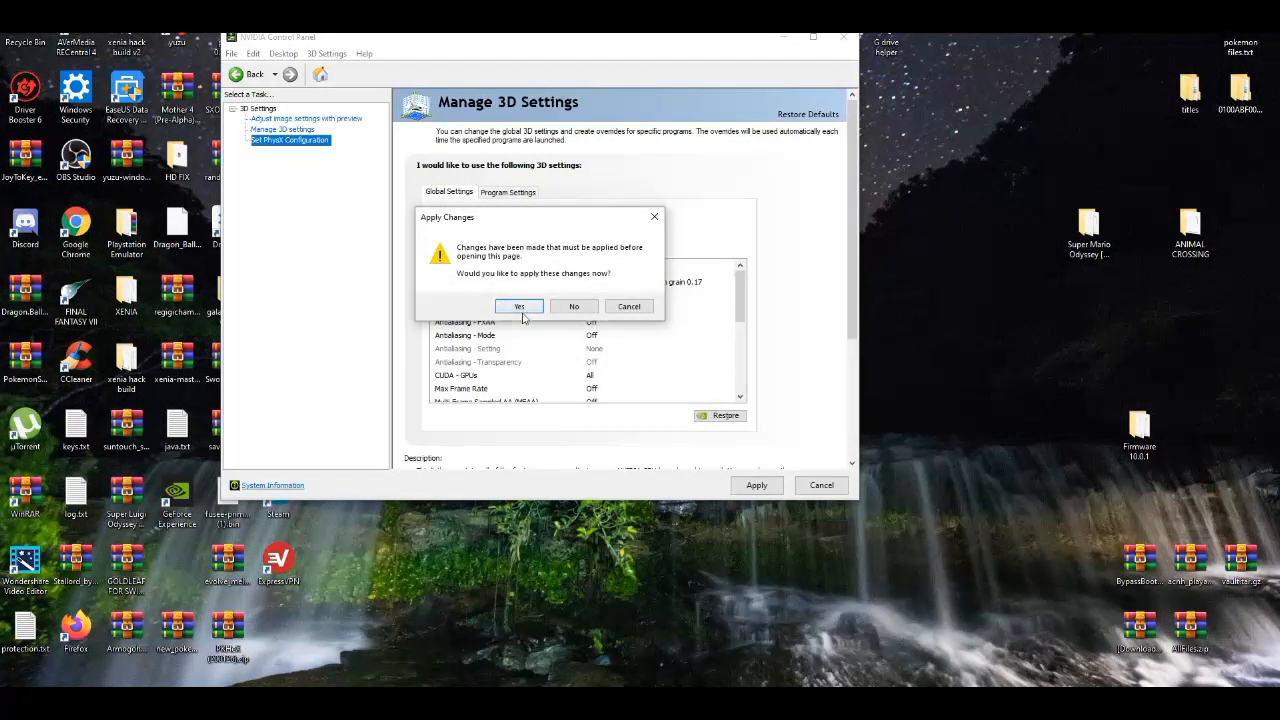
left_click(518, 306)
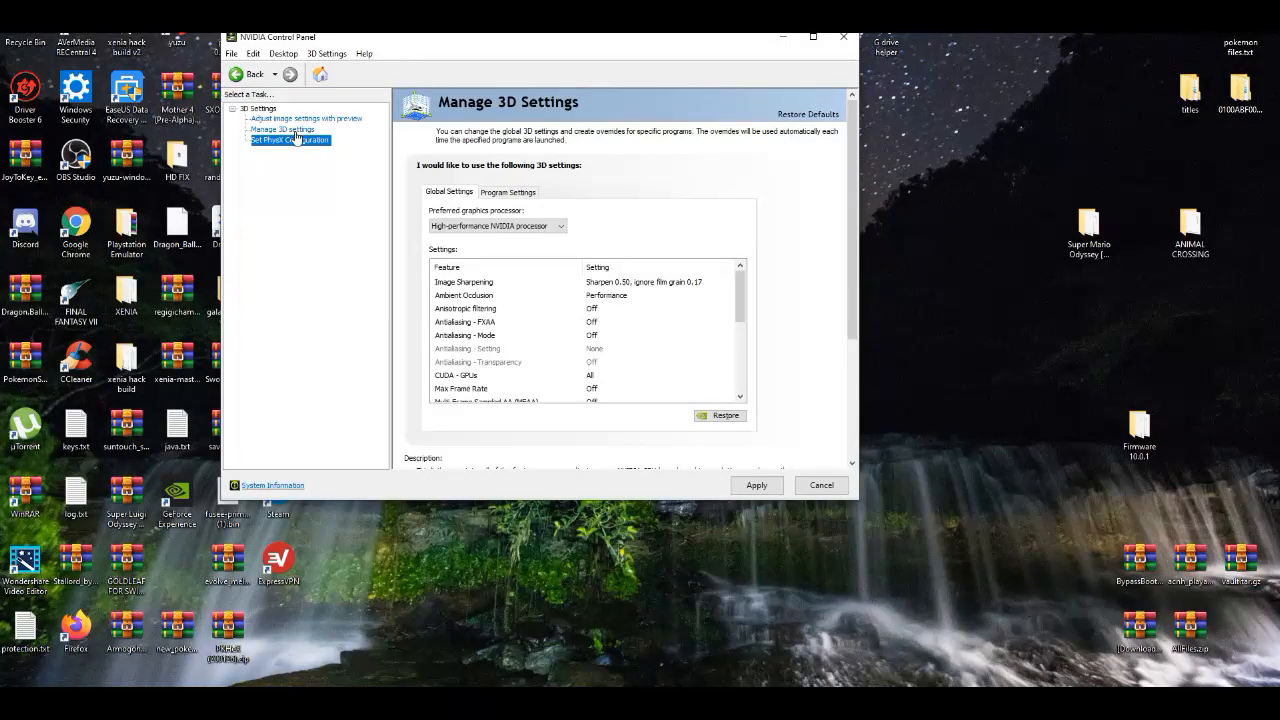
left_click(289, 140)
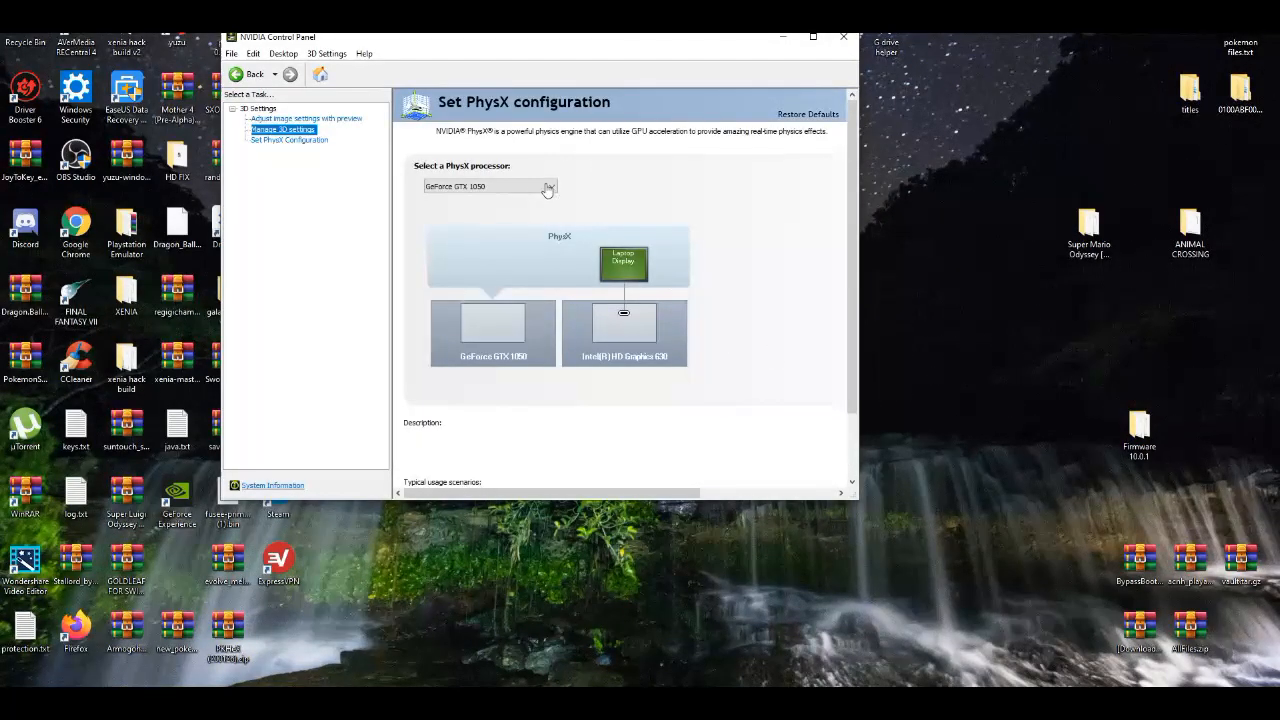
left_click(283, 129)
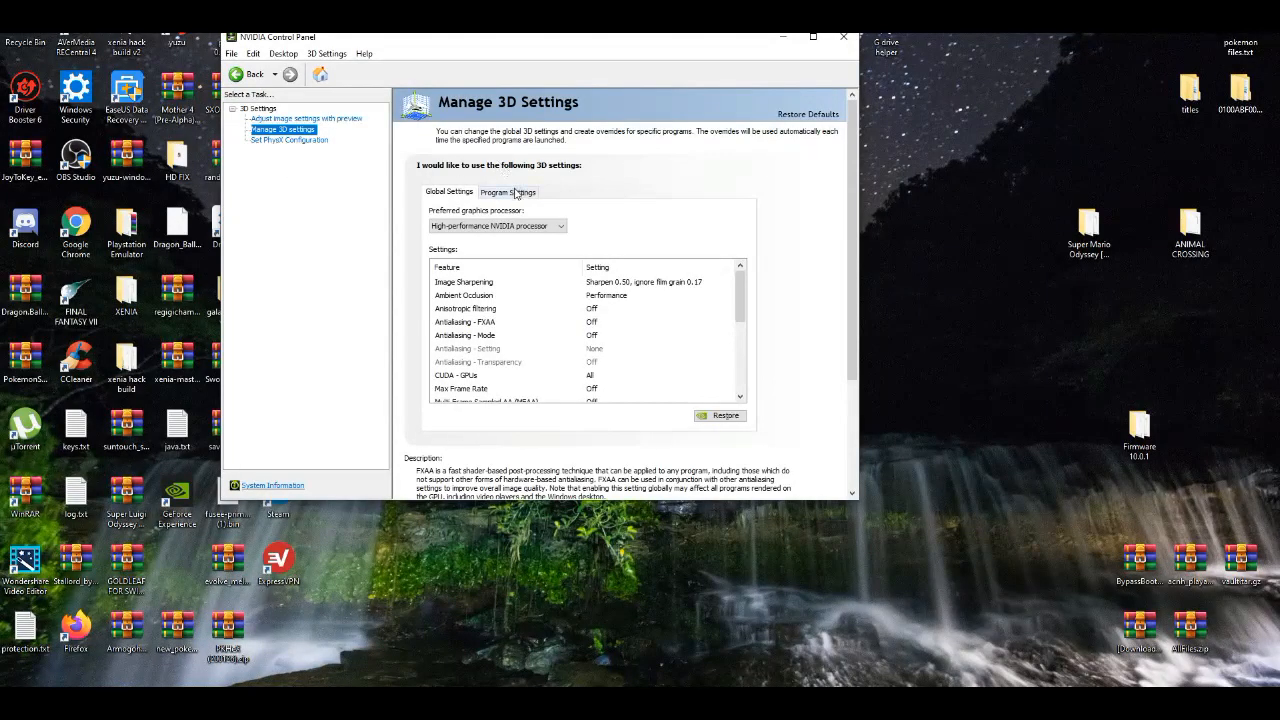
On Program Settings, browse to Desktop > publish and add Ryujinx.exe as a program.
left_click(507, 191)
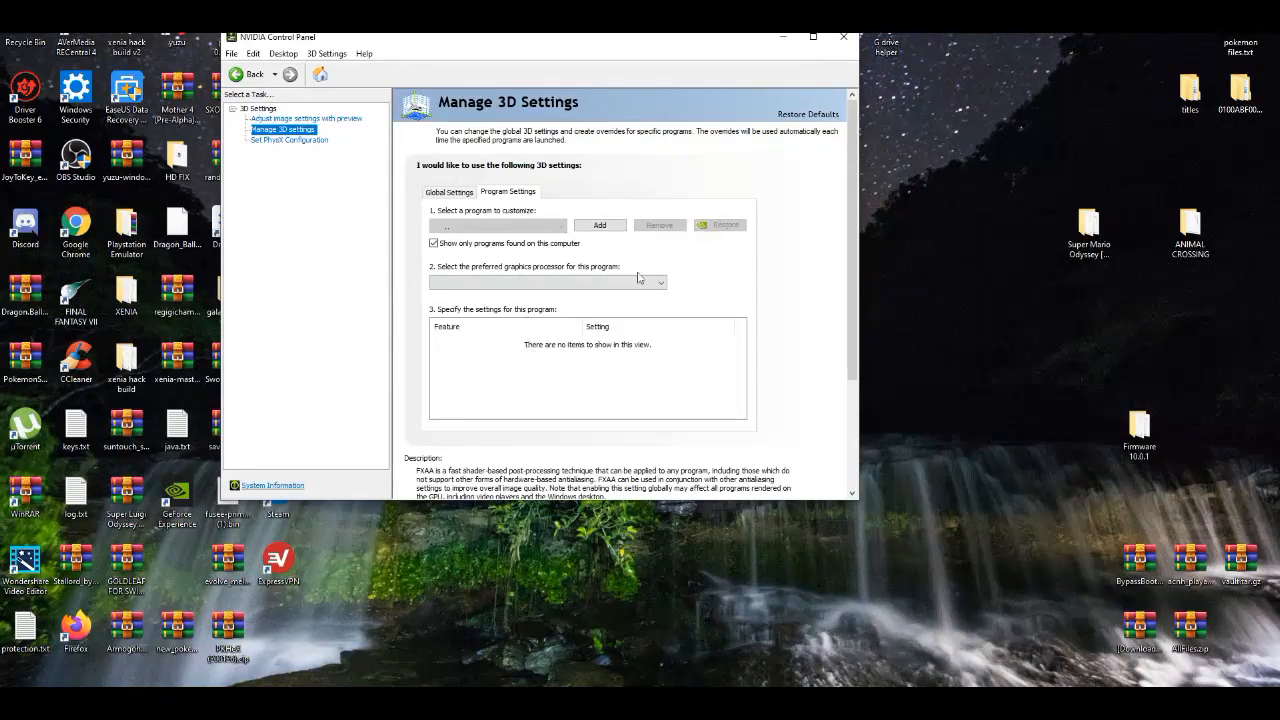
left_click(599, 224)
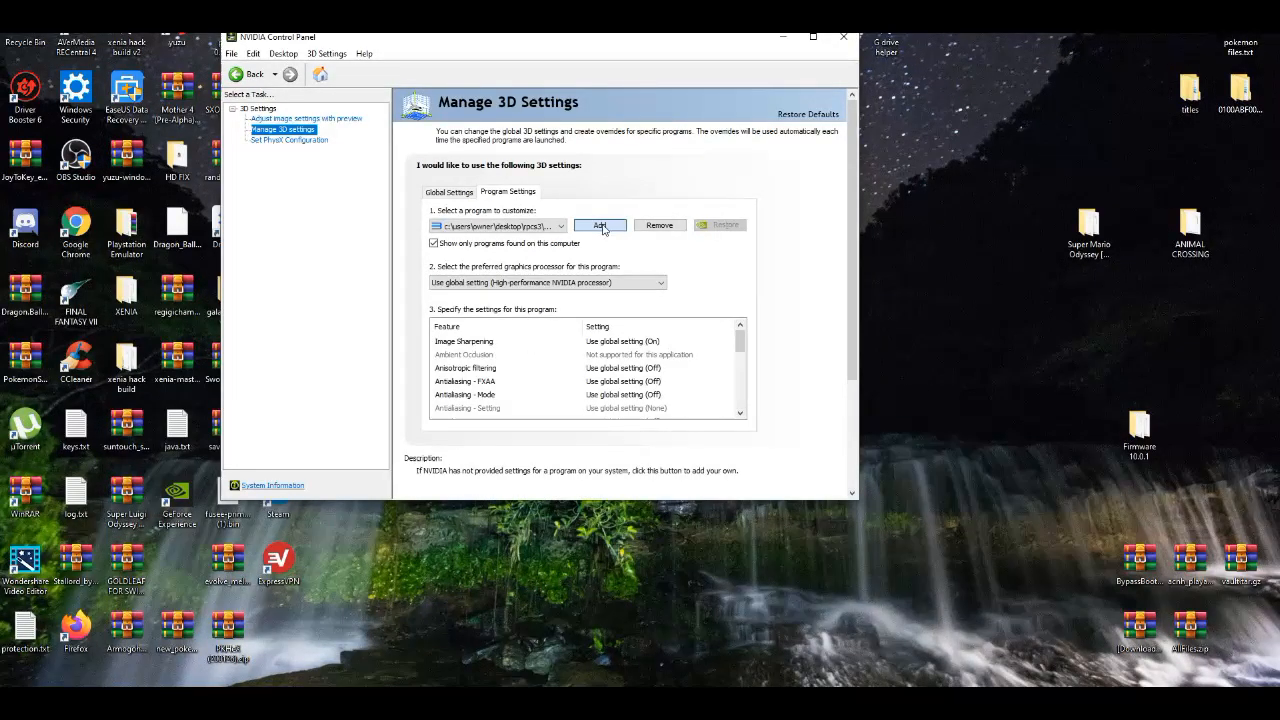
left_click(598, 224)
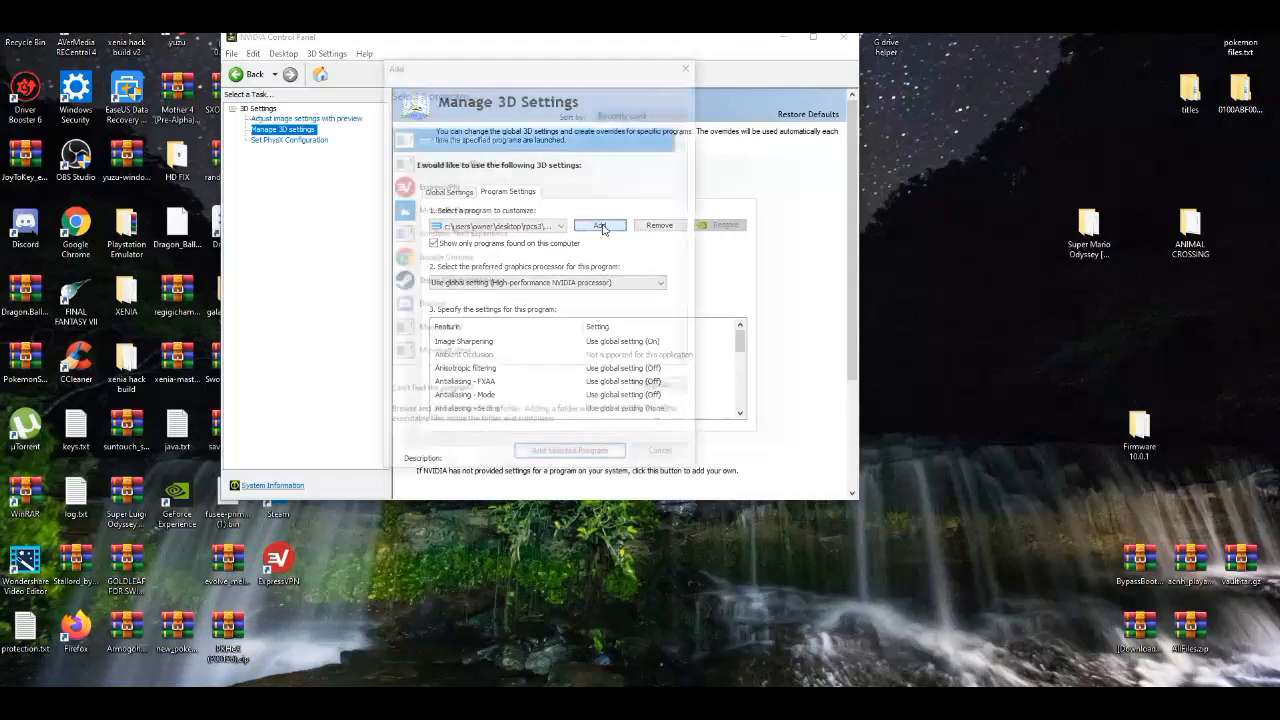
left_click(599, 225)
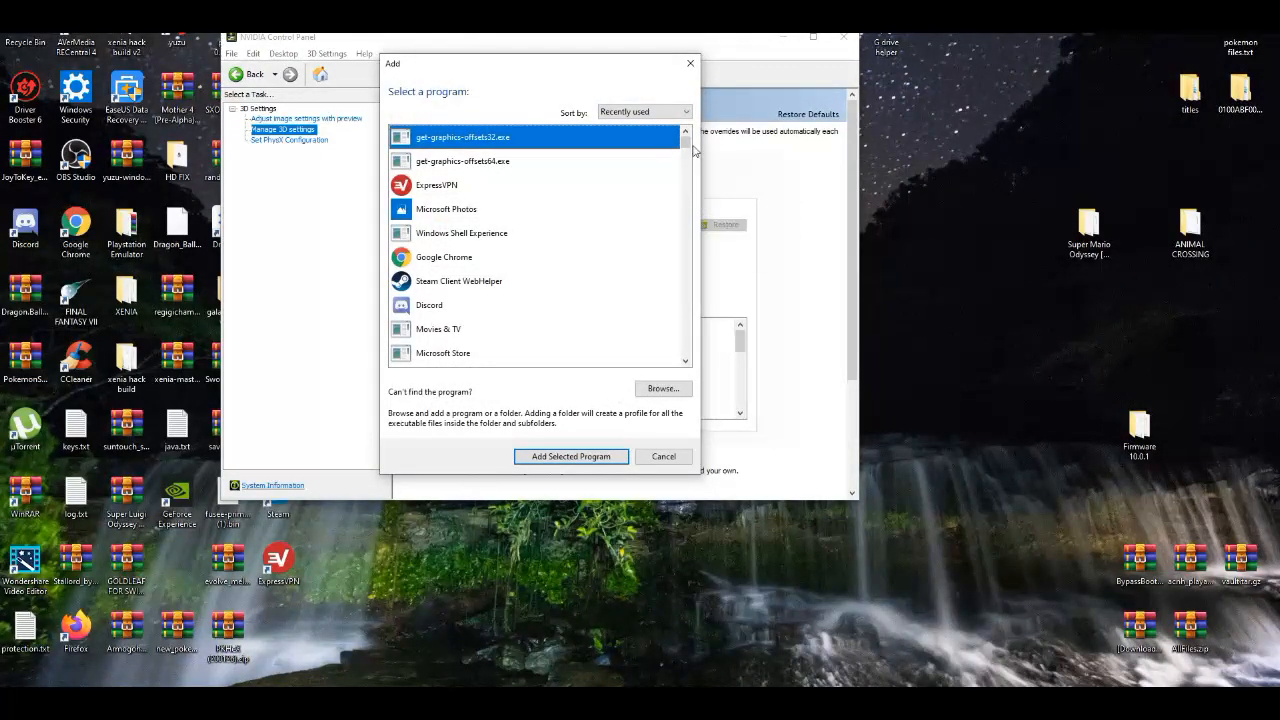
left_click(643, 111)
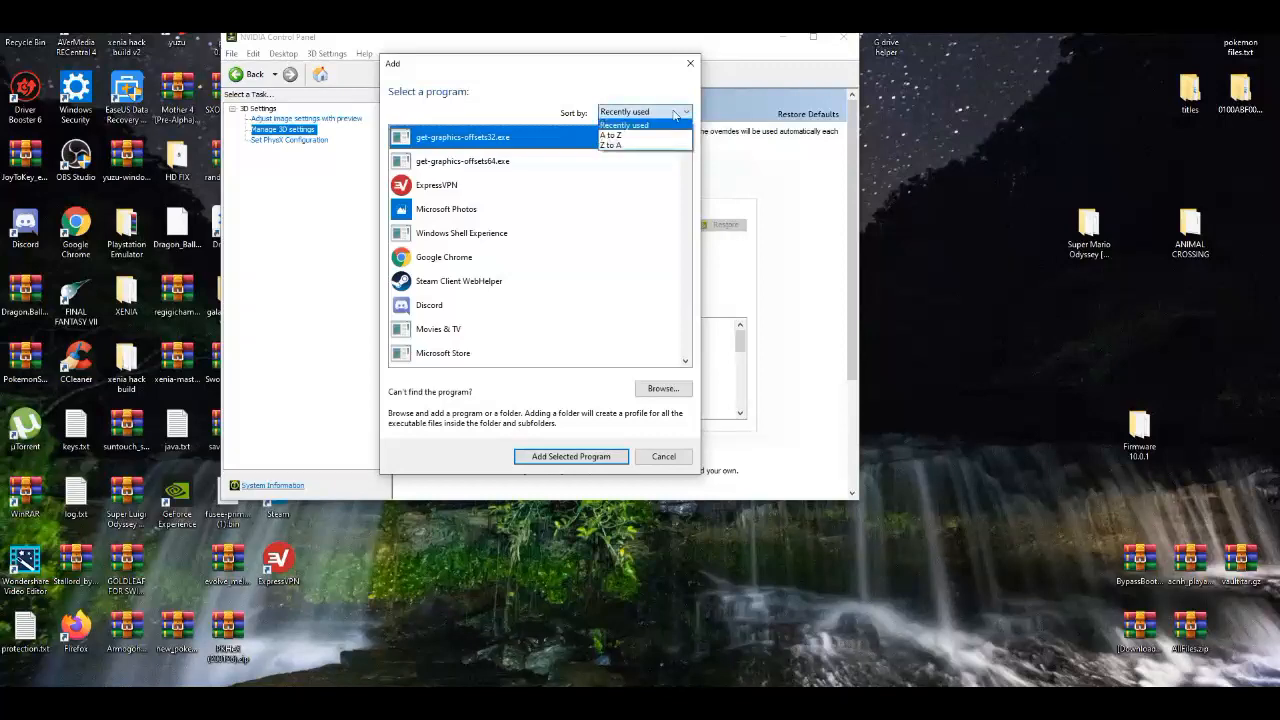
left_click(623, 124)
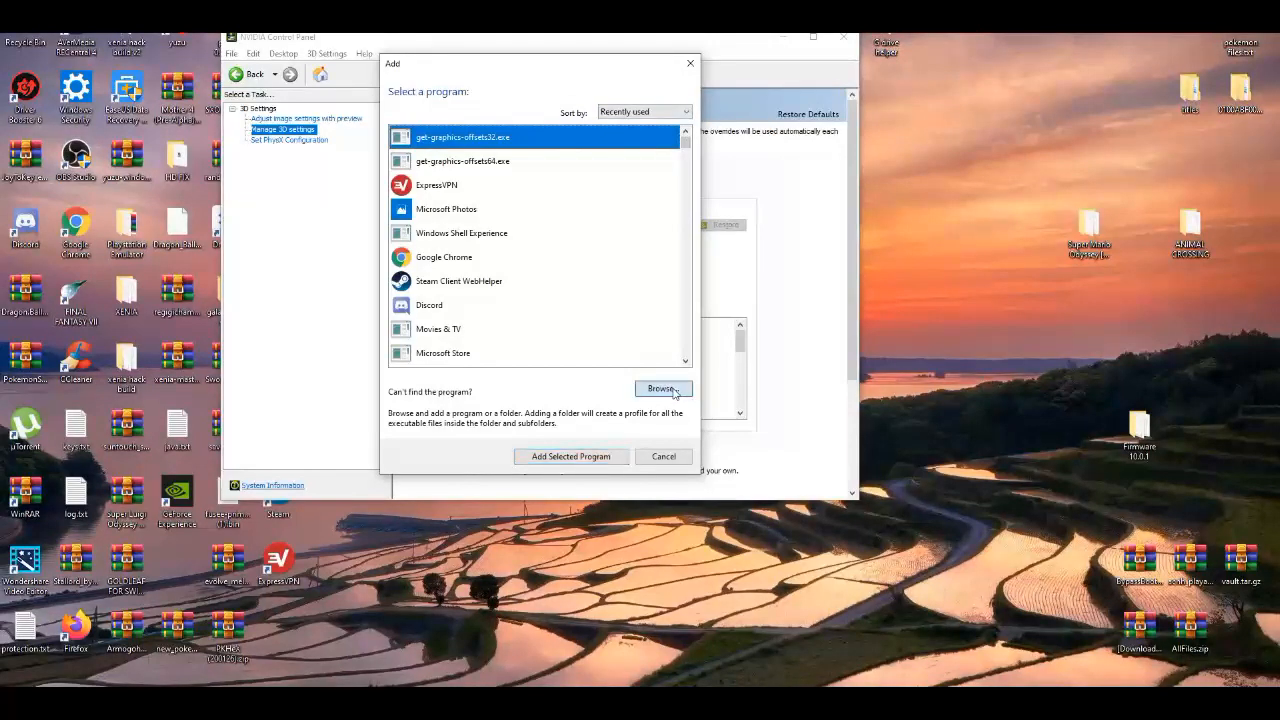
left_click(661, 388)
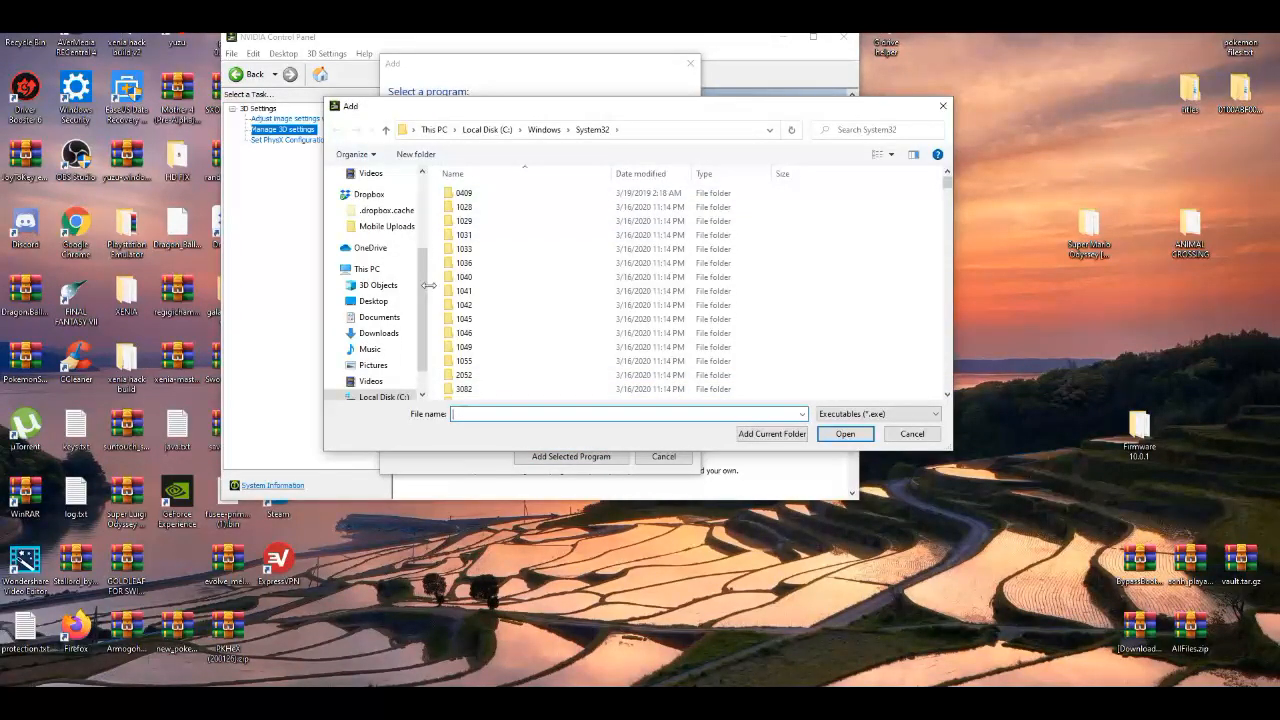
left_click(373, 301)
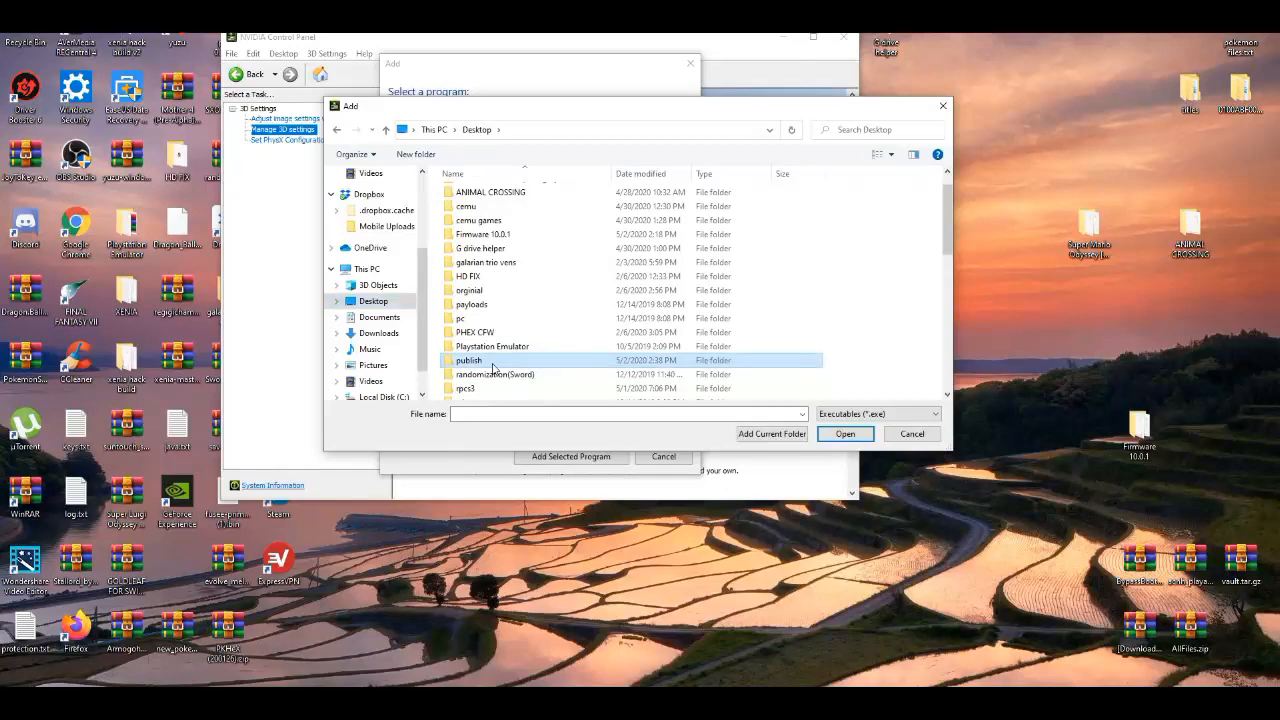
double_click(468, 360)
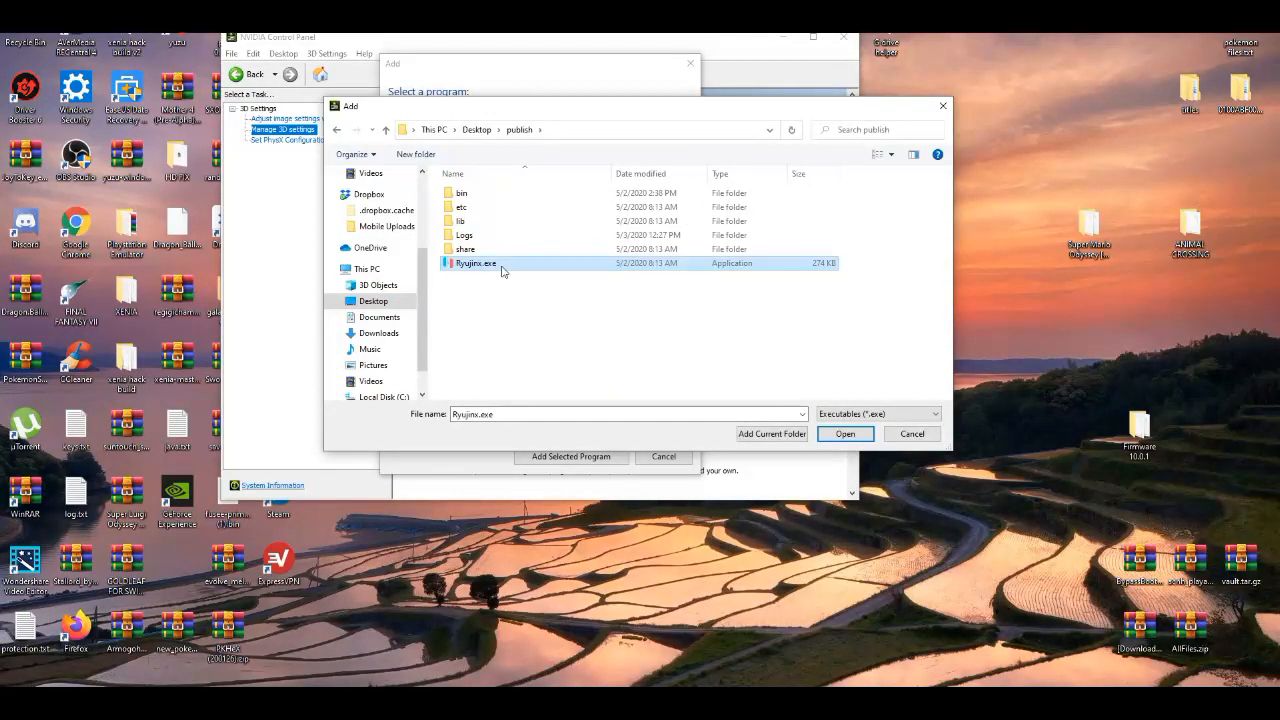
mouse_move(545, 269)
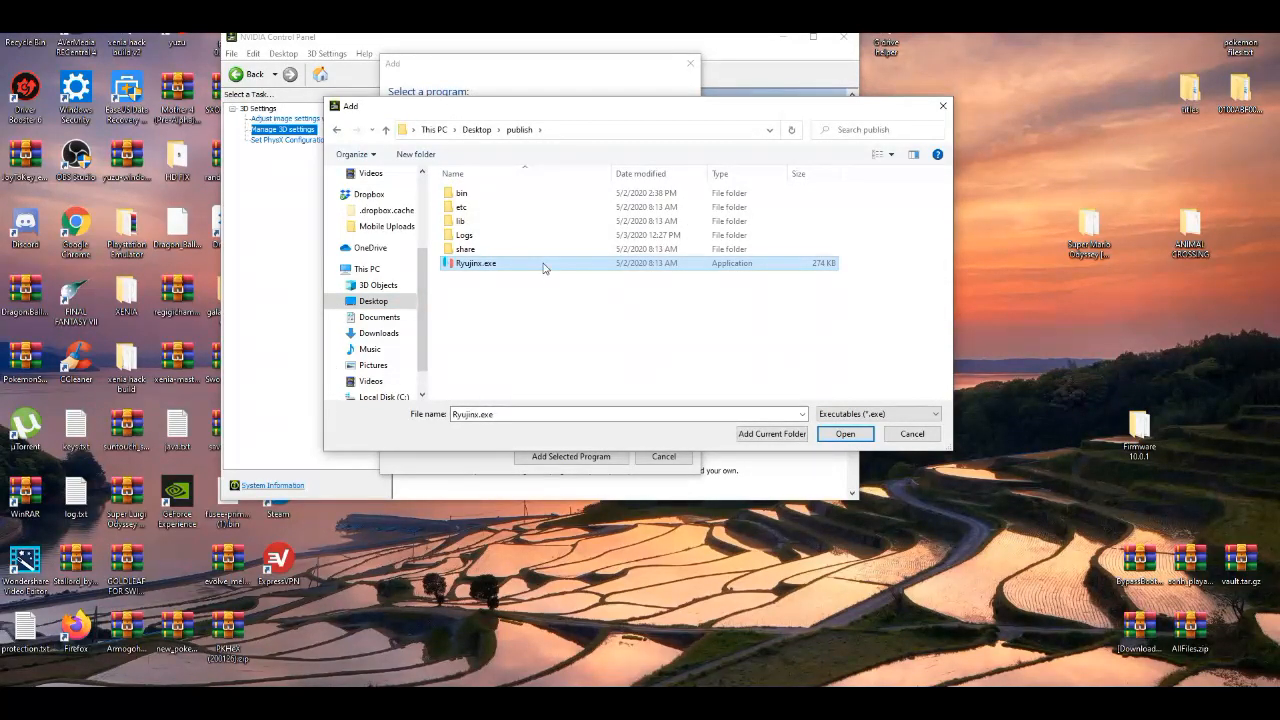
left_click(844, 433)
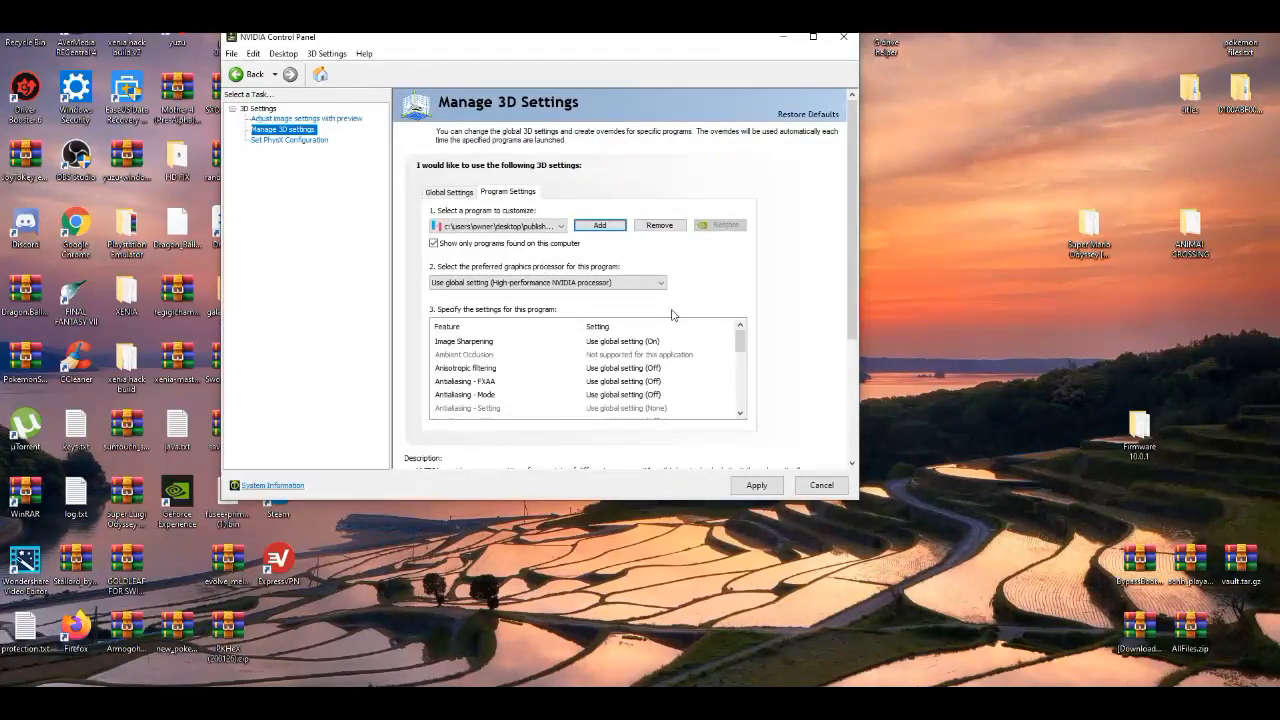
left_click(546, 282)
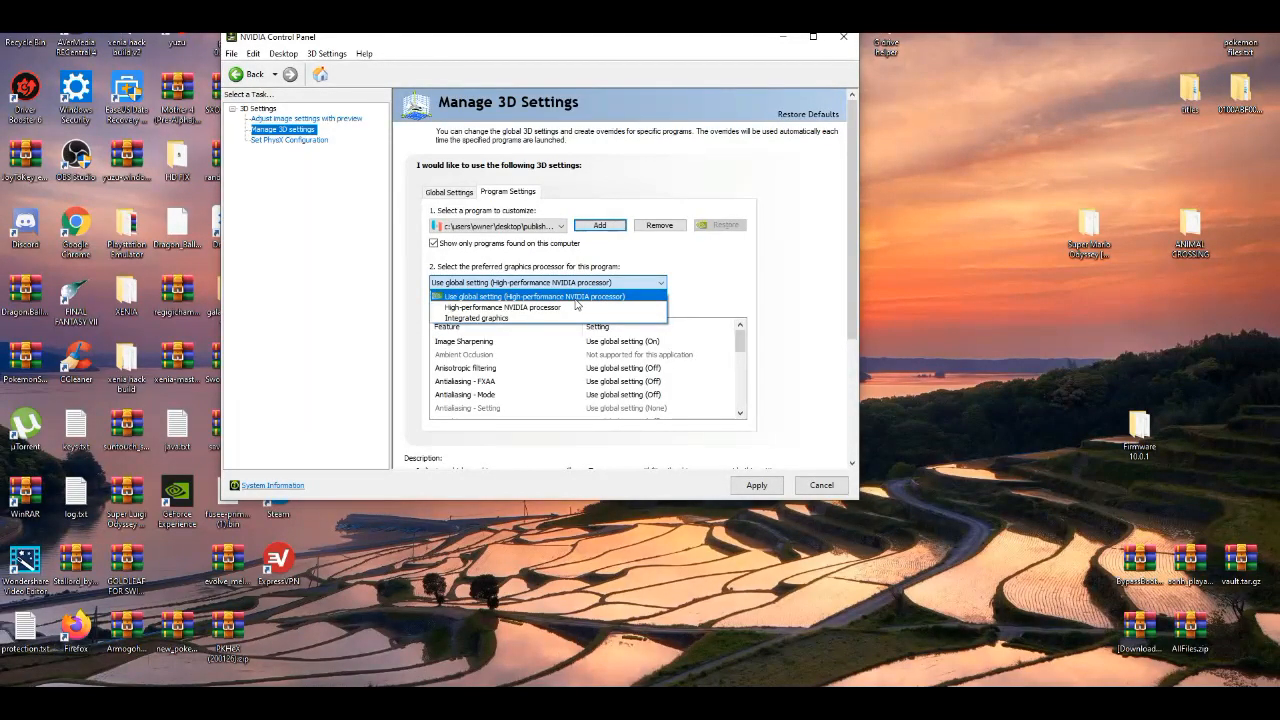
left_click(516, 296)
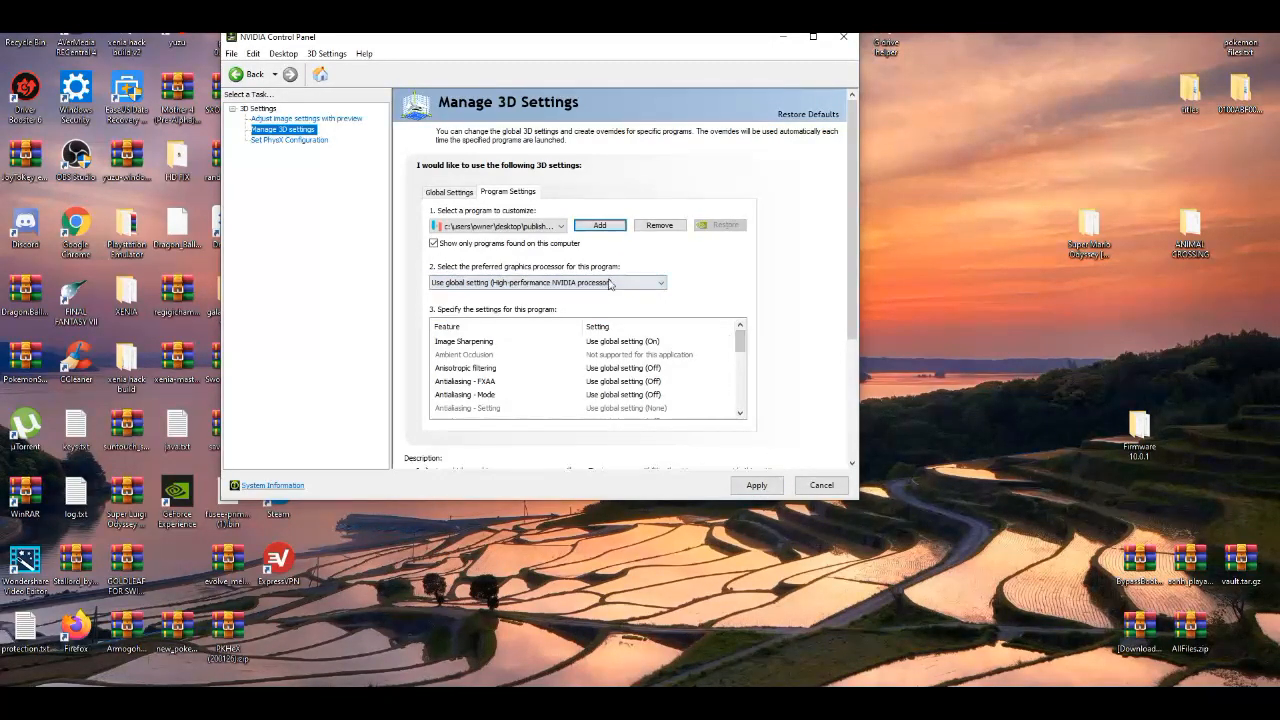
left_click(449, 191)
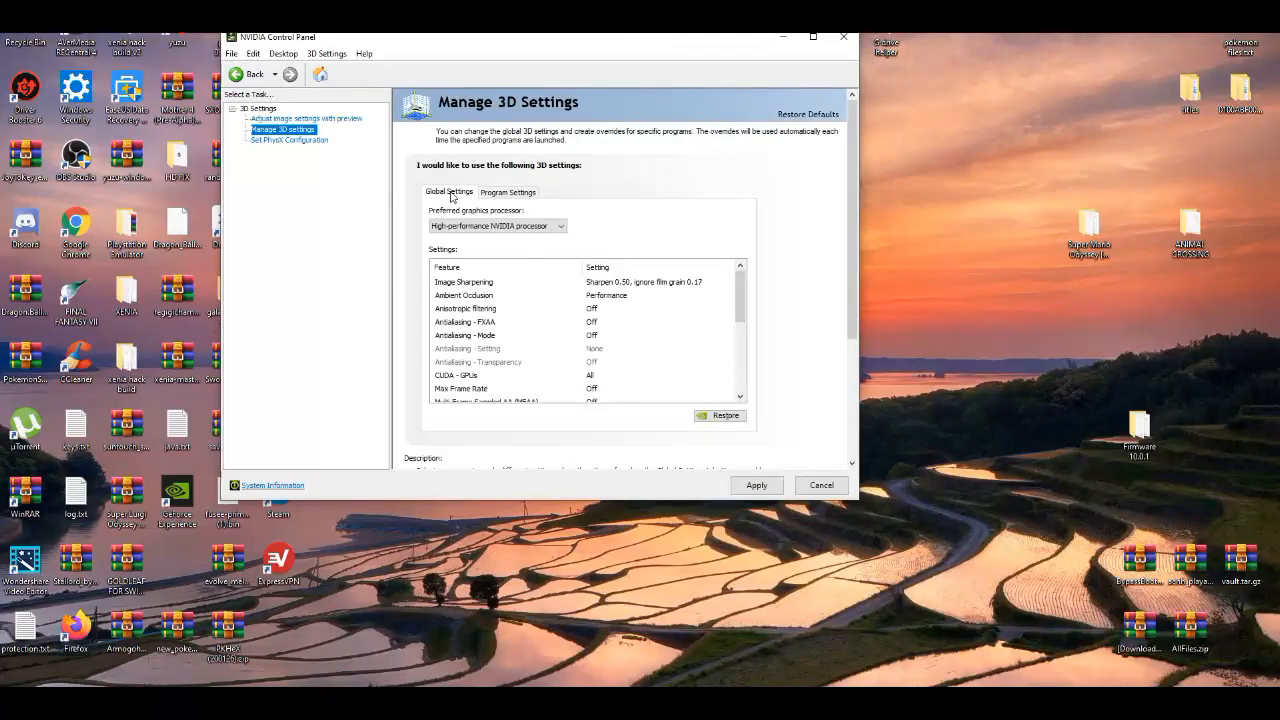
scroll("down", 3)
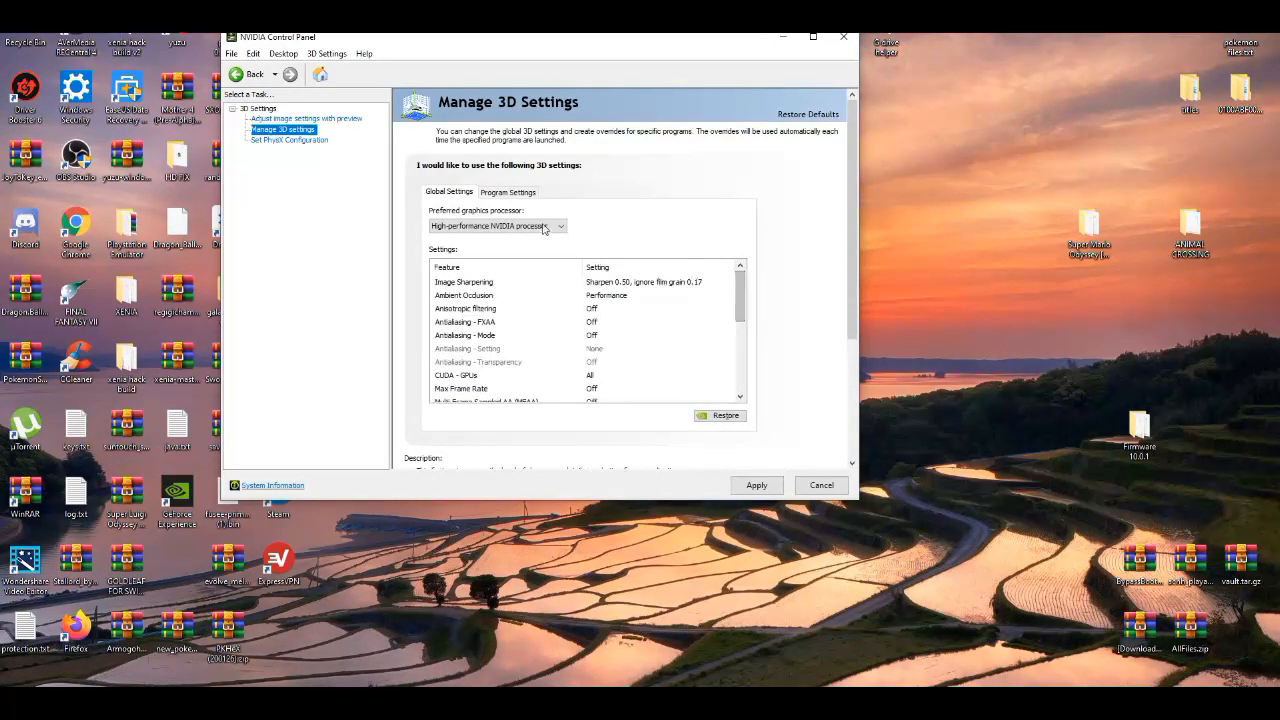
left_click(507, 192)
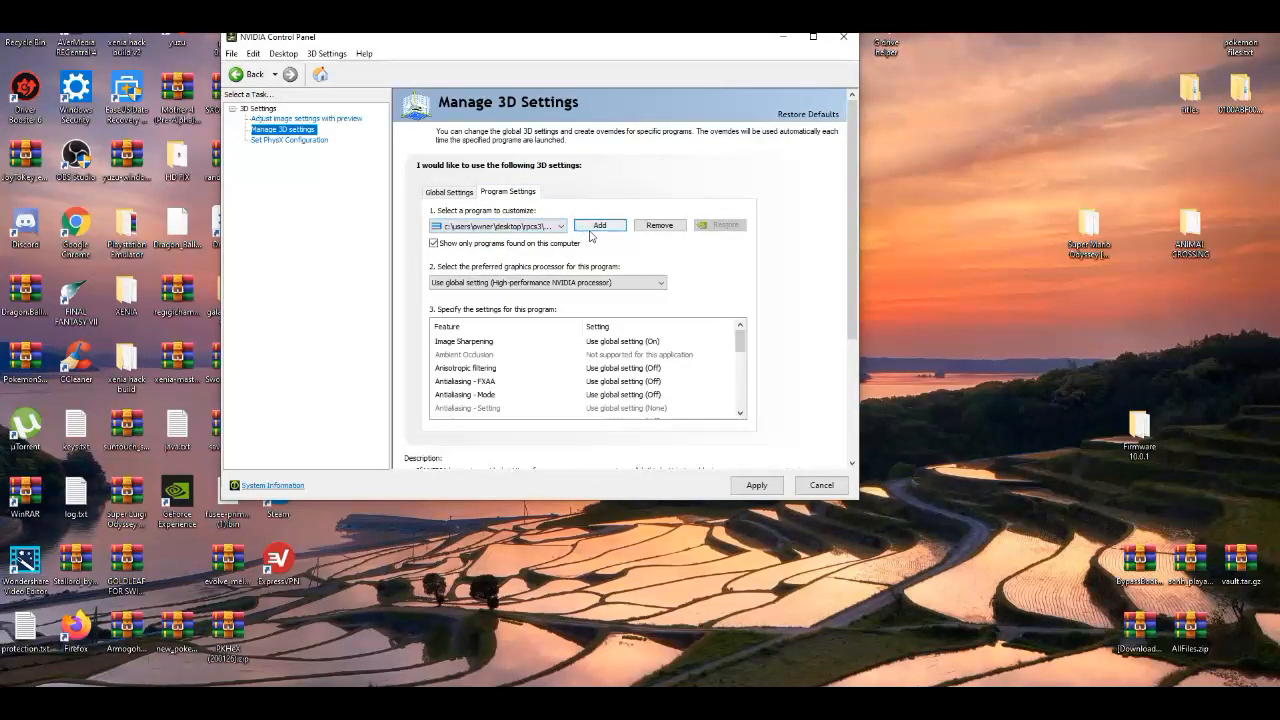
Re-add Ryujinx.exe from the publish folder via Add and Browse.
left_click(599, 224)
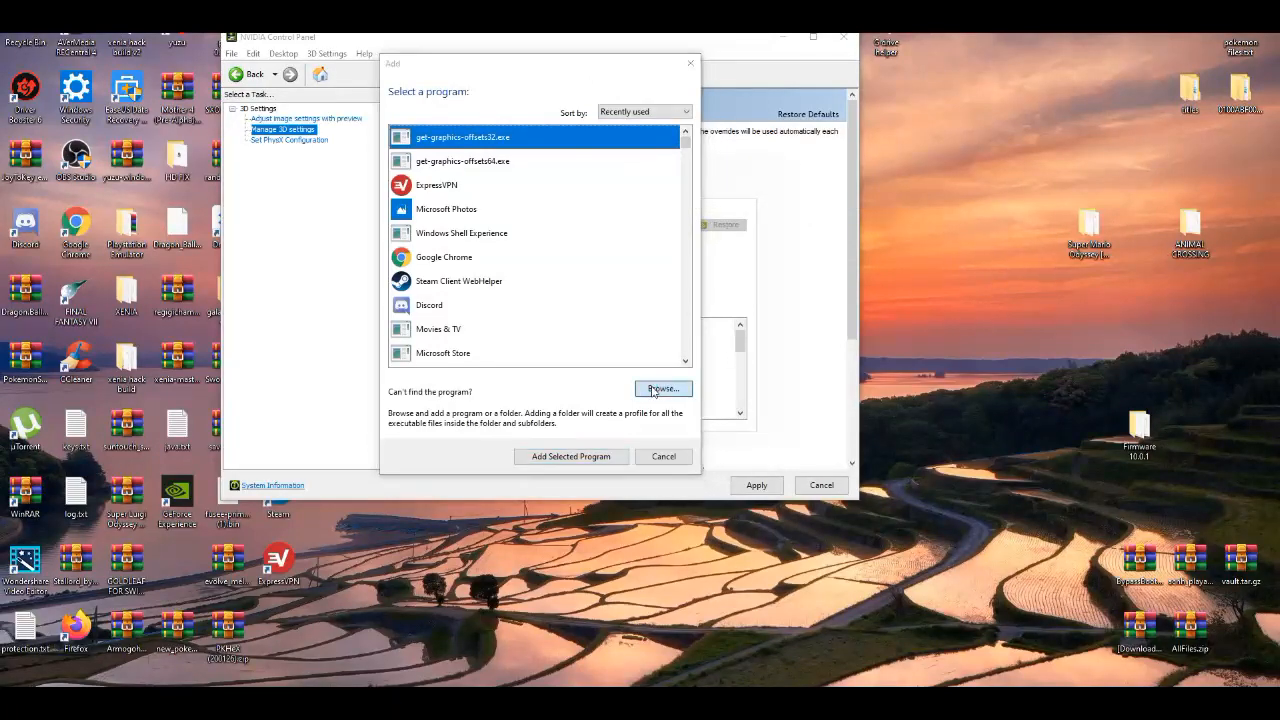
left_click(662, 389)
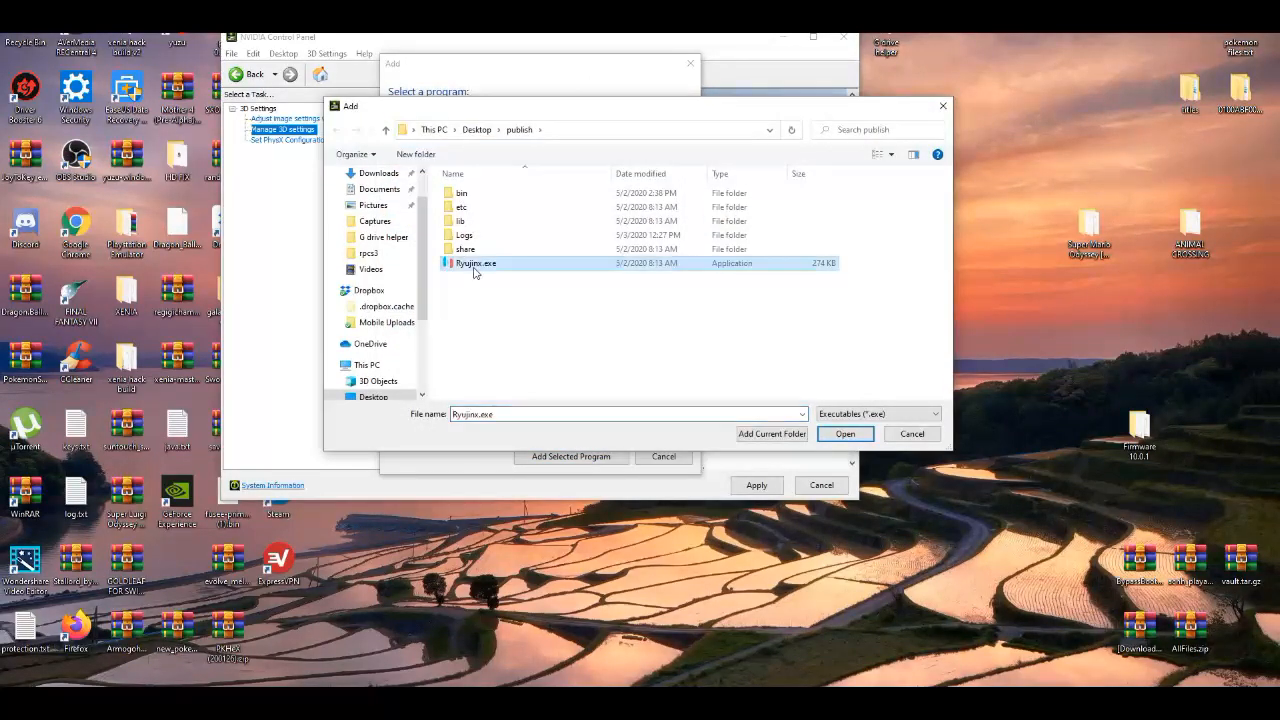
left_click(844, 433)
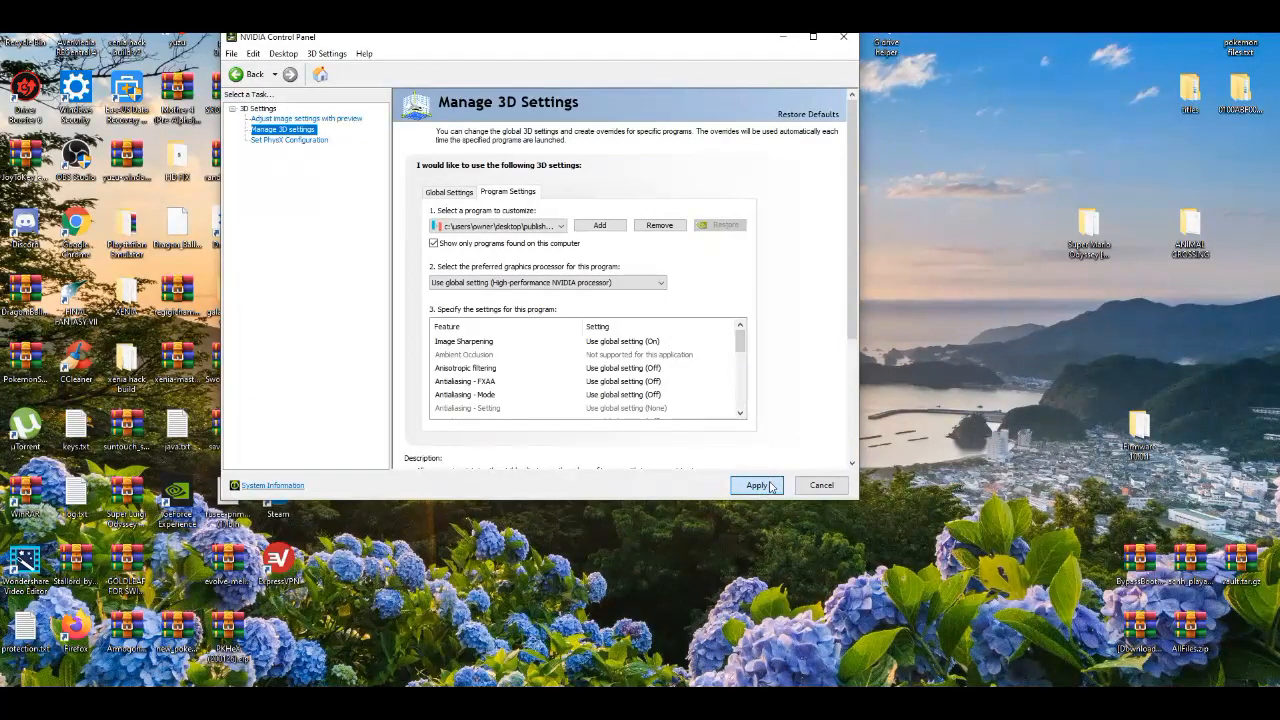
mouse_move(745, 382)
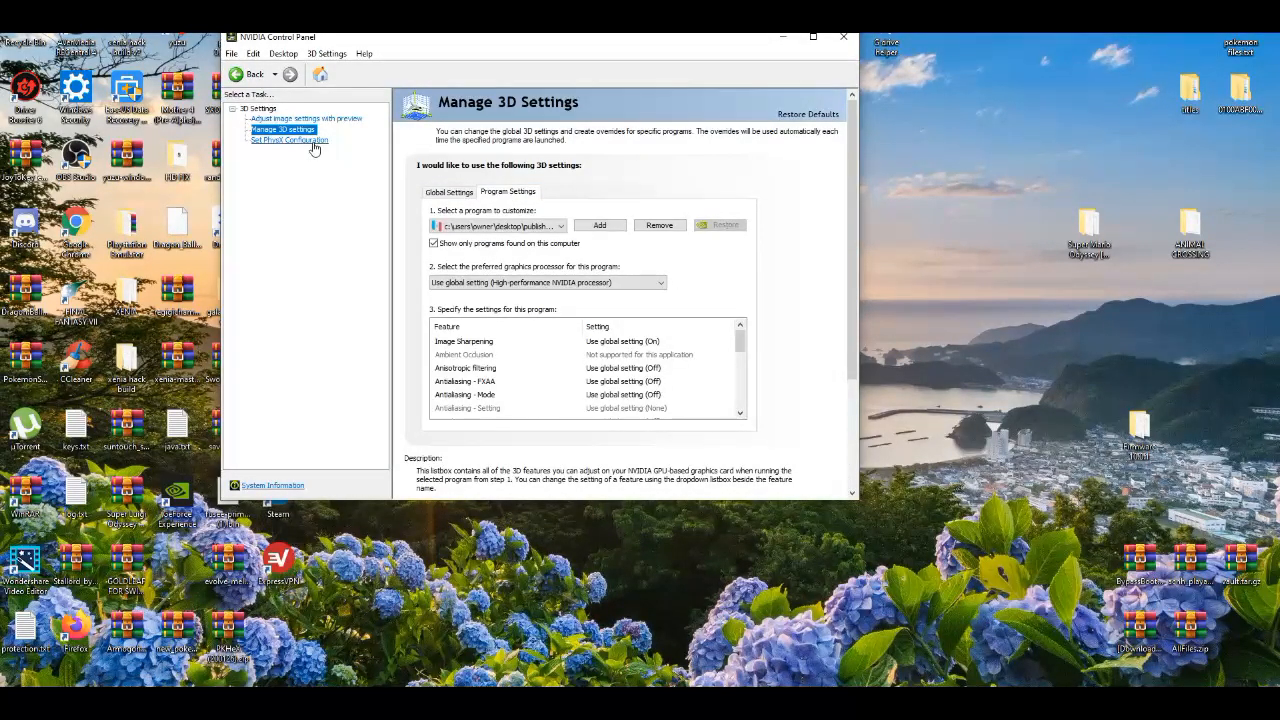
left_click(289, 140)
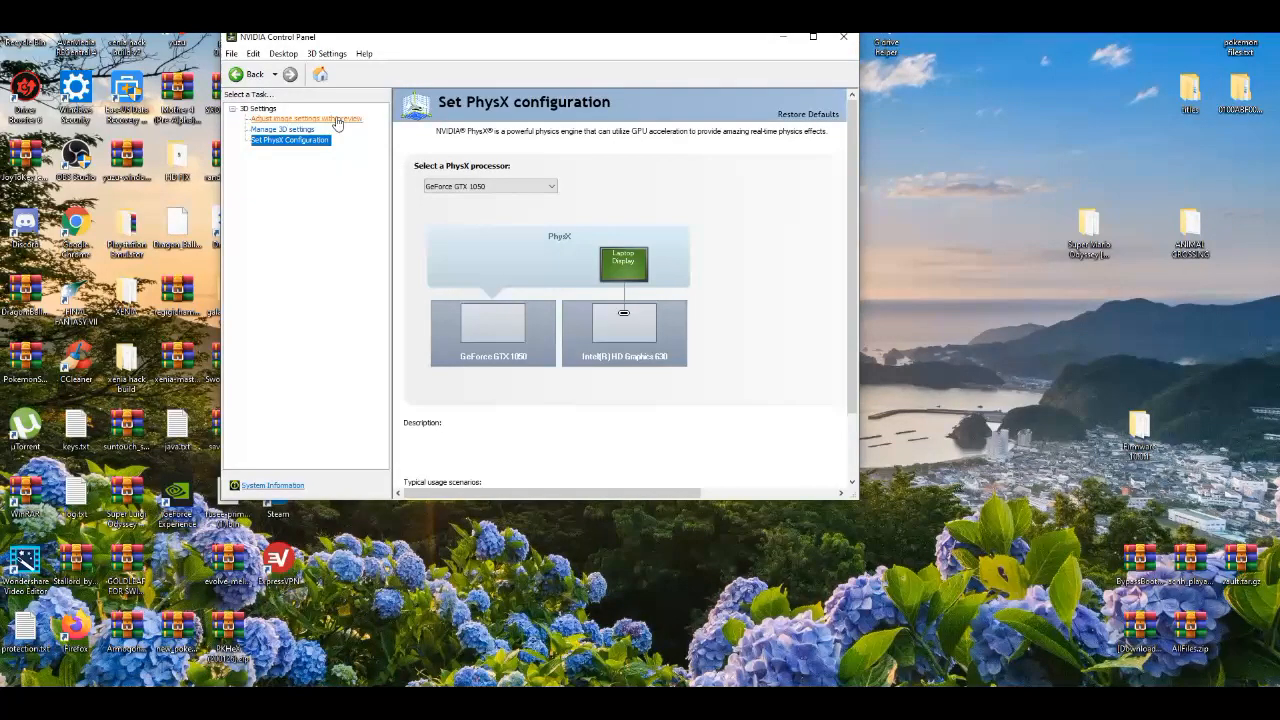
left_click(283, 129)
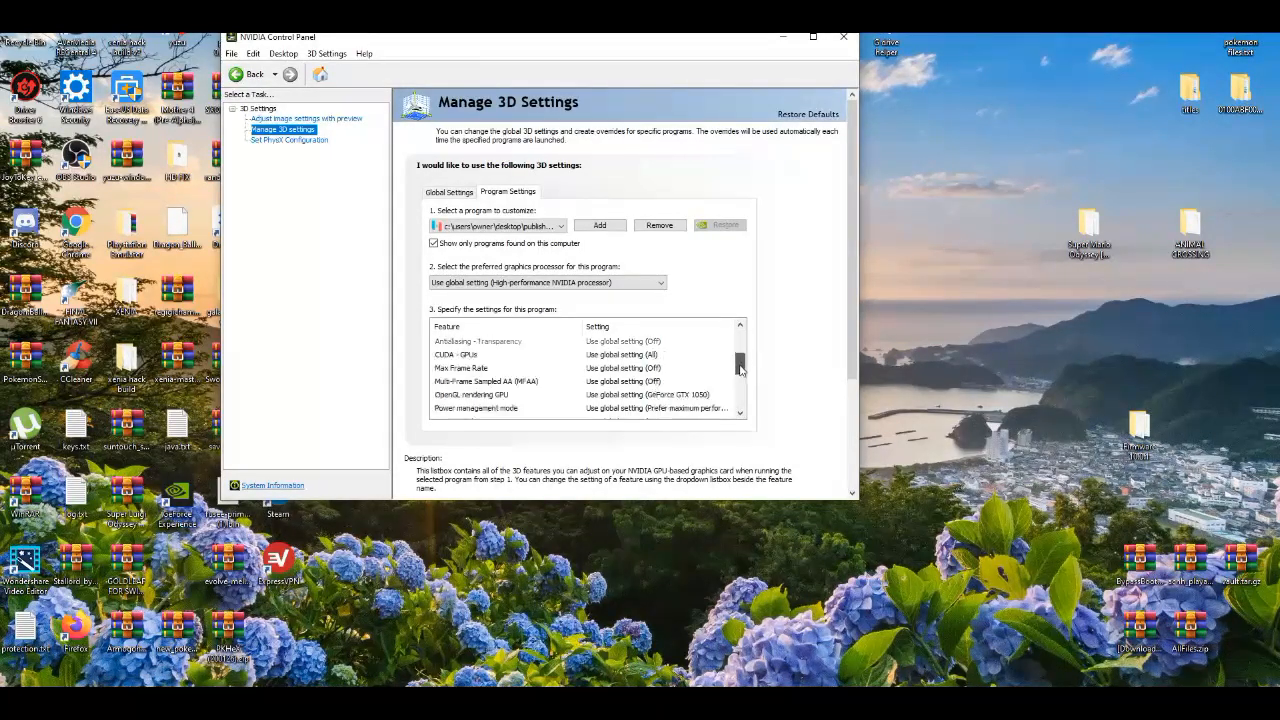
scroll("down", 3)
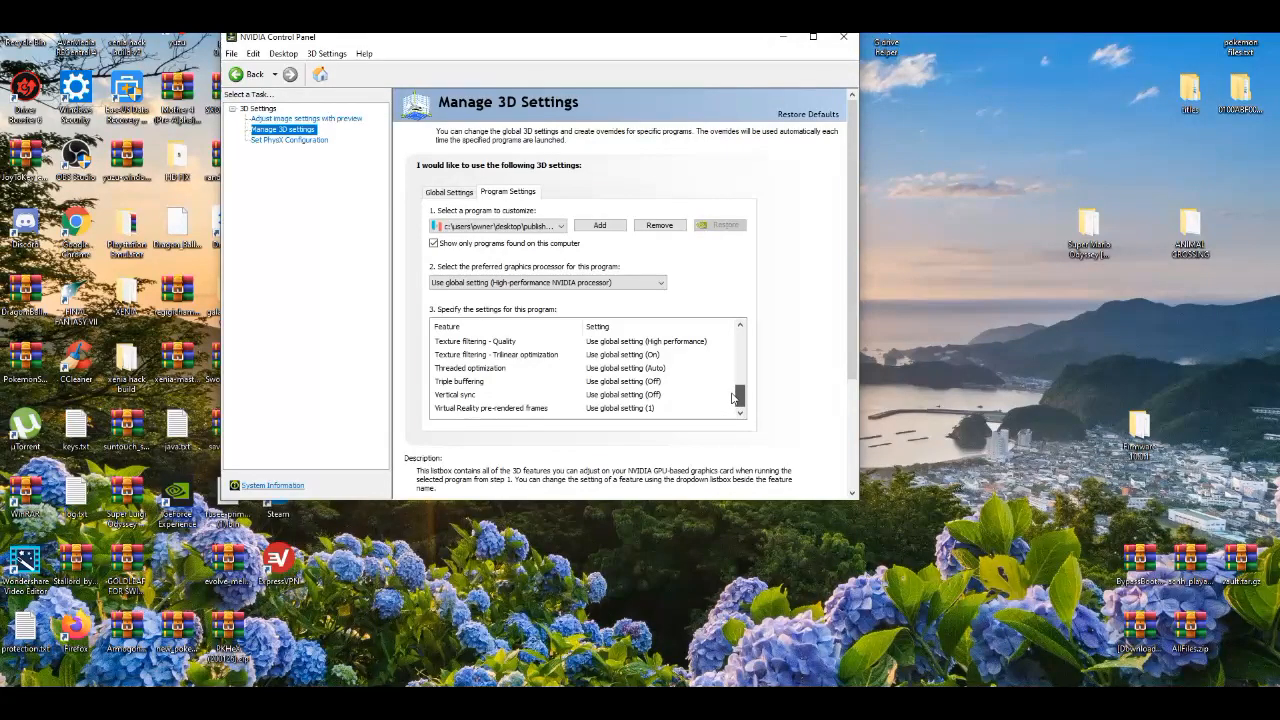
scroll("down", 3)
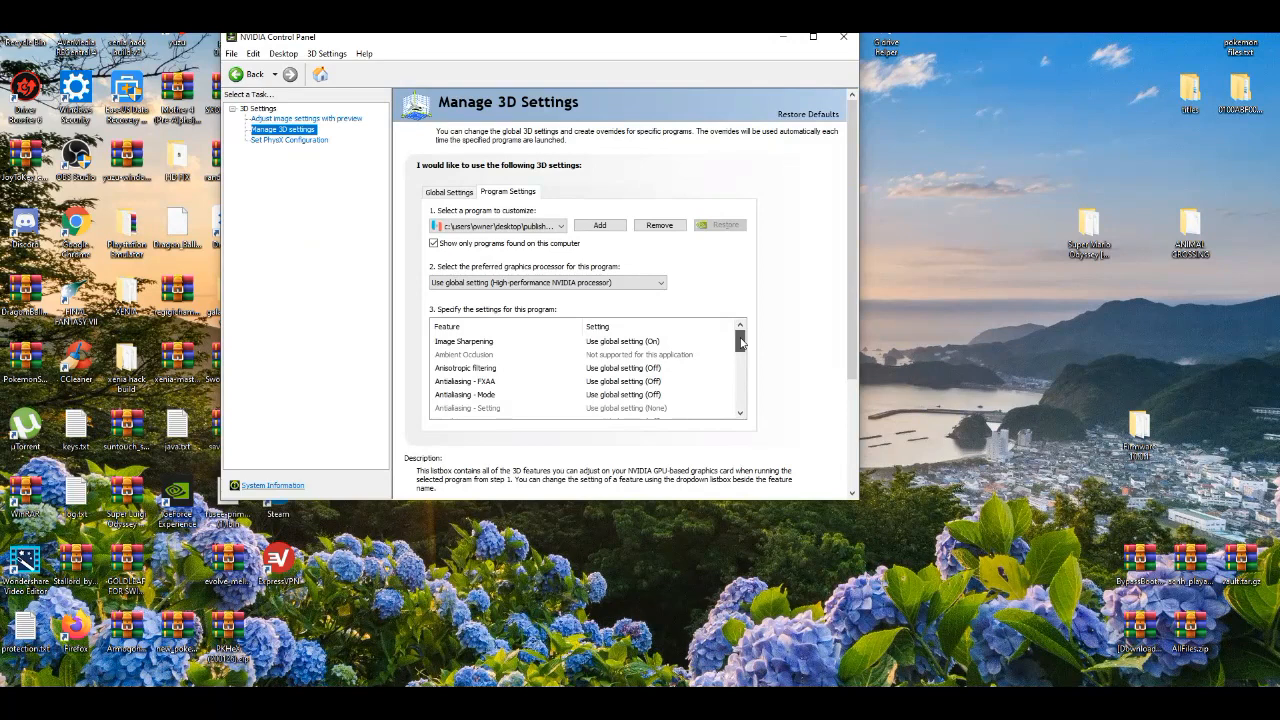
scroll("down", 3)
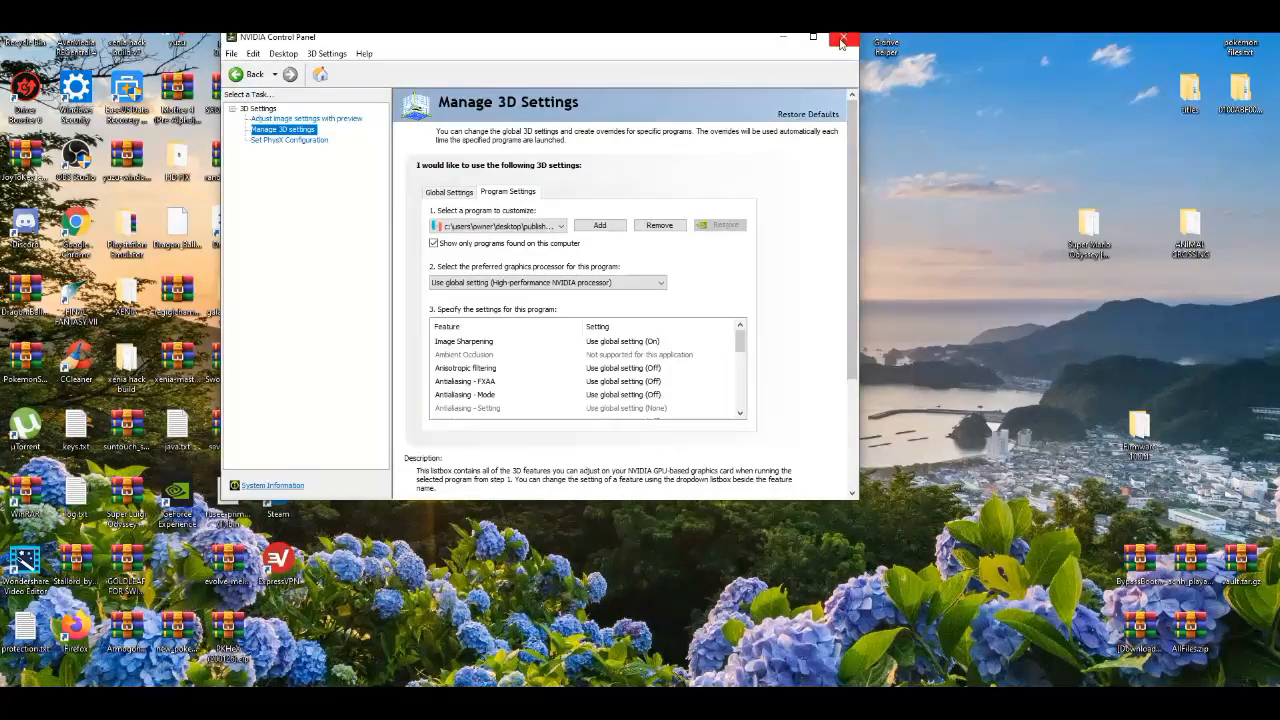
Close NVIDIA Control Panel and double-click Ryujinx.exe in the publish folder.
left_click(843, 37)
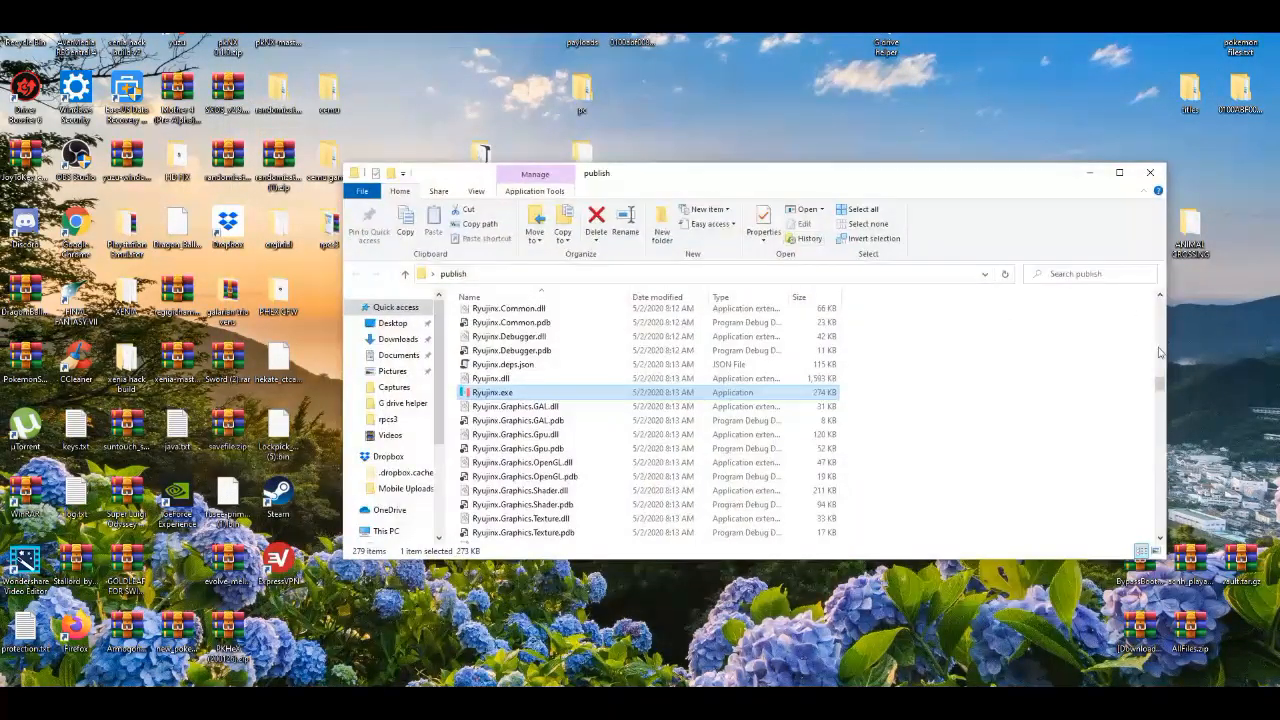
double_click(491, 392)
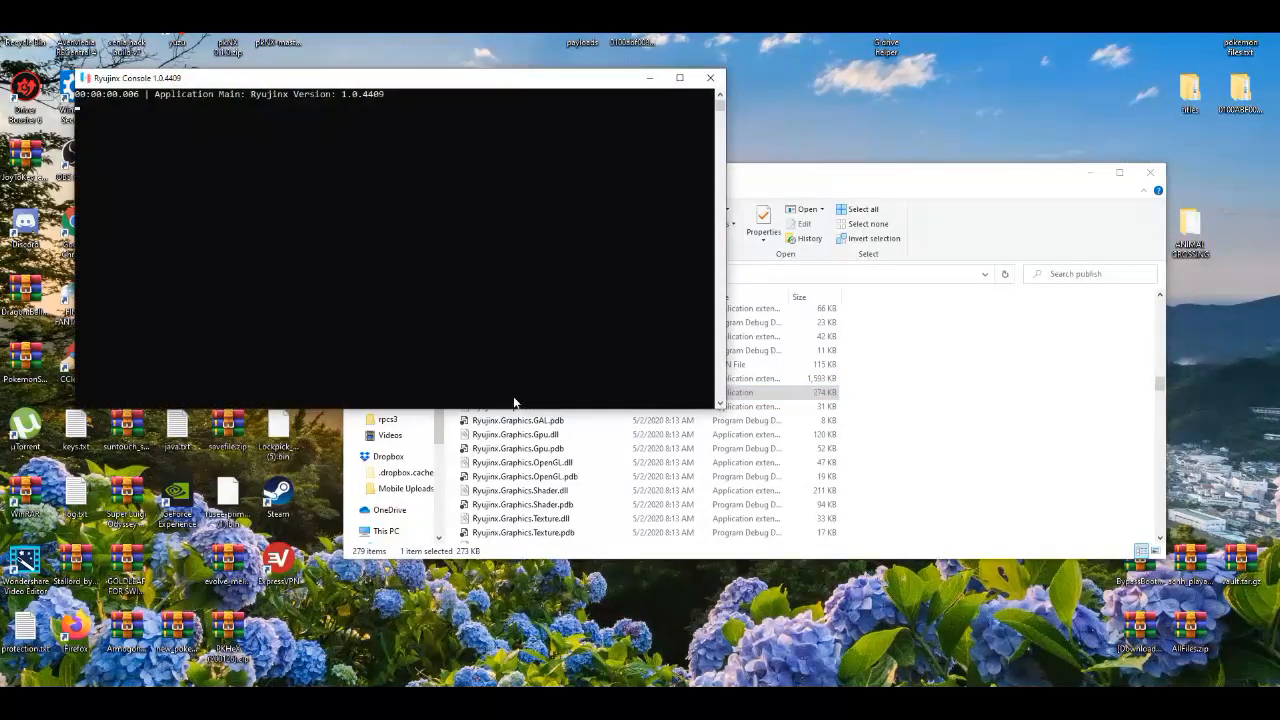